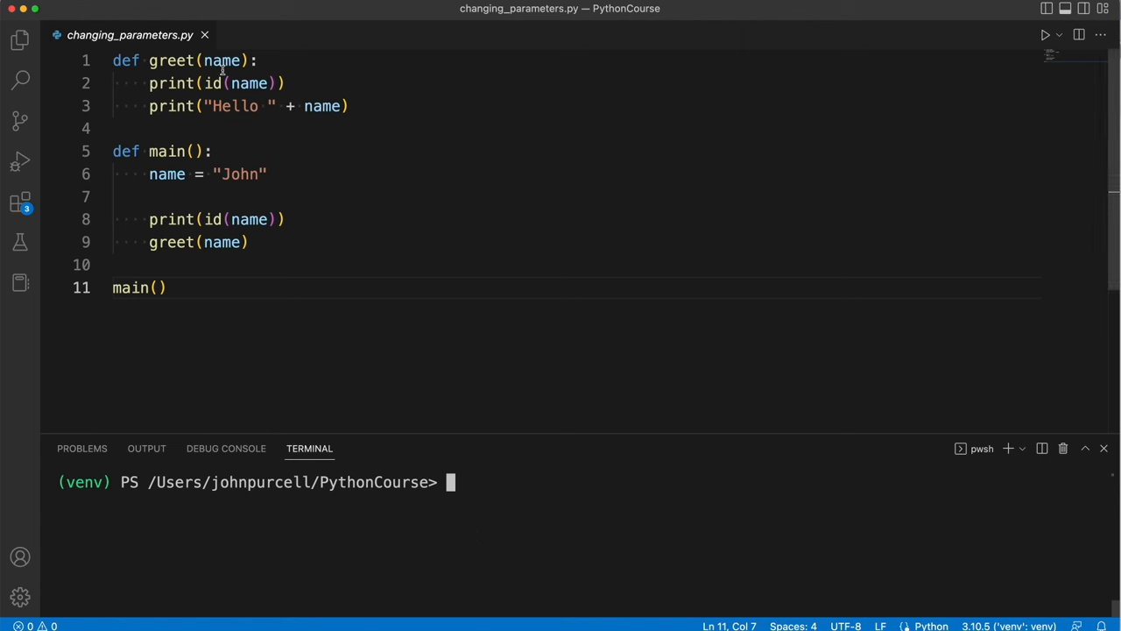
Select the name variable in changing_parameters.py to highlight all its uses
double_click(220, 59)
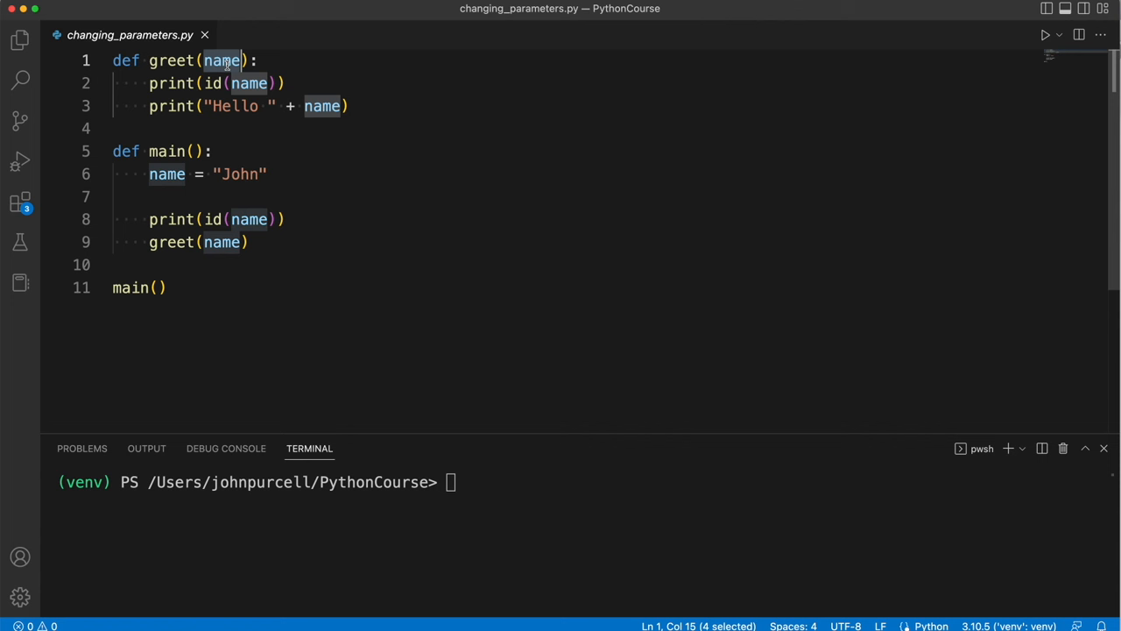
mouse_move(167, 173)
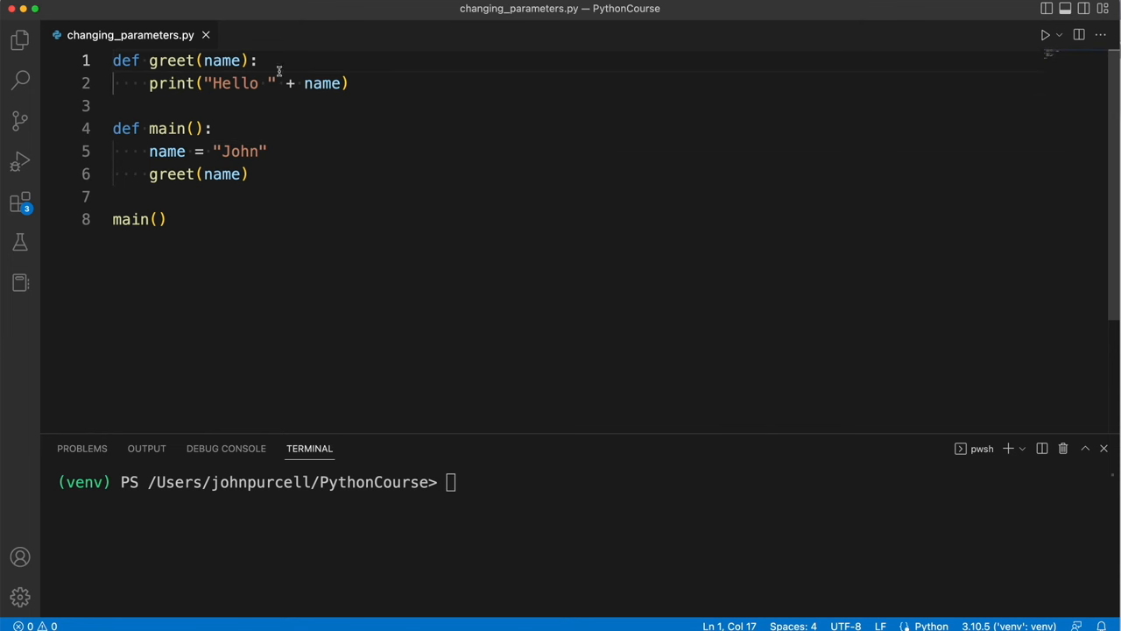
Add a line name = "Rachel" below the greeting print inside greet
double_click(216, 60)
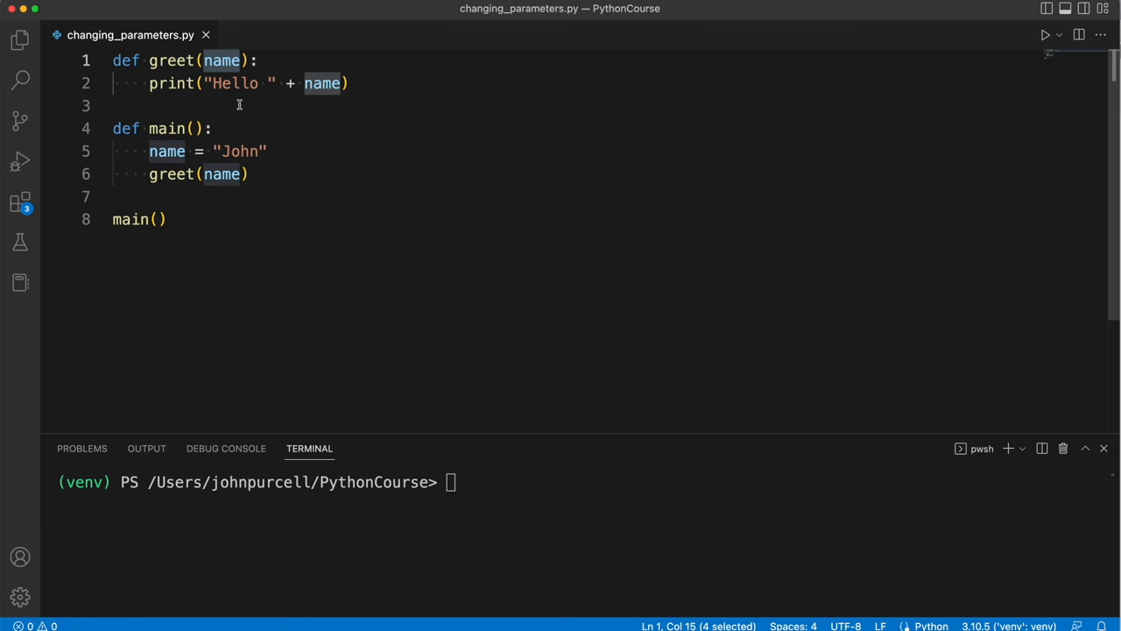
mouse_move(374, 83)
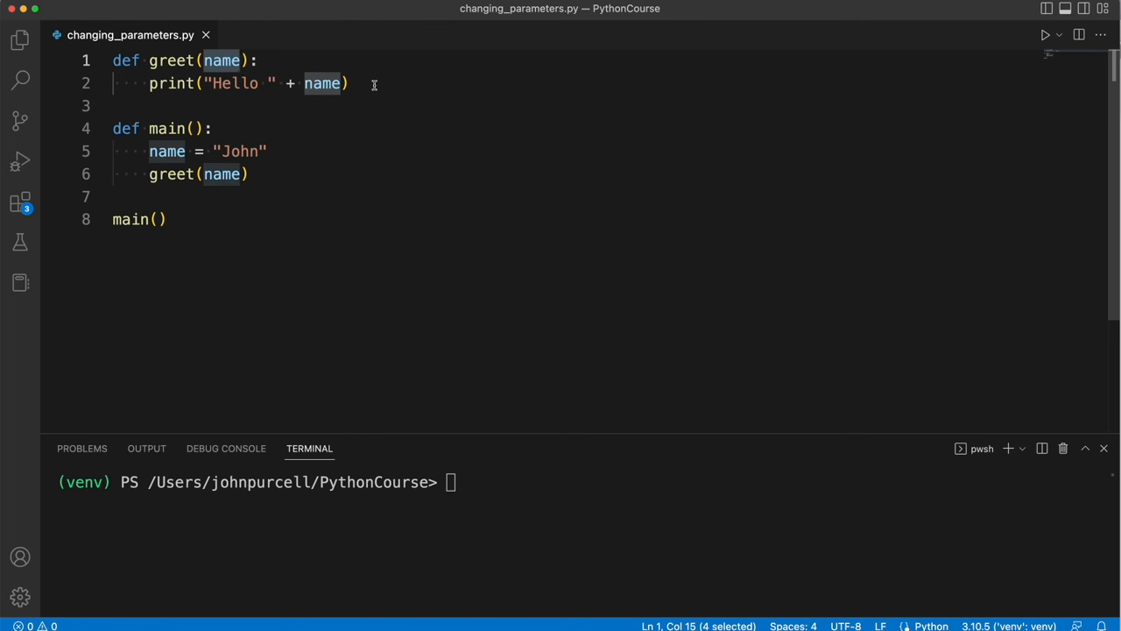
click(351, 83)
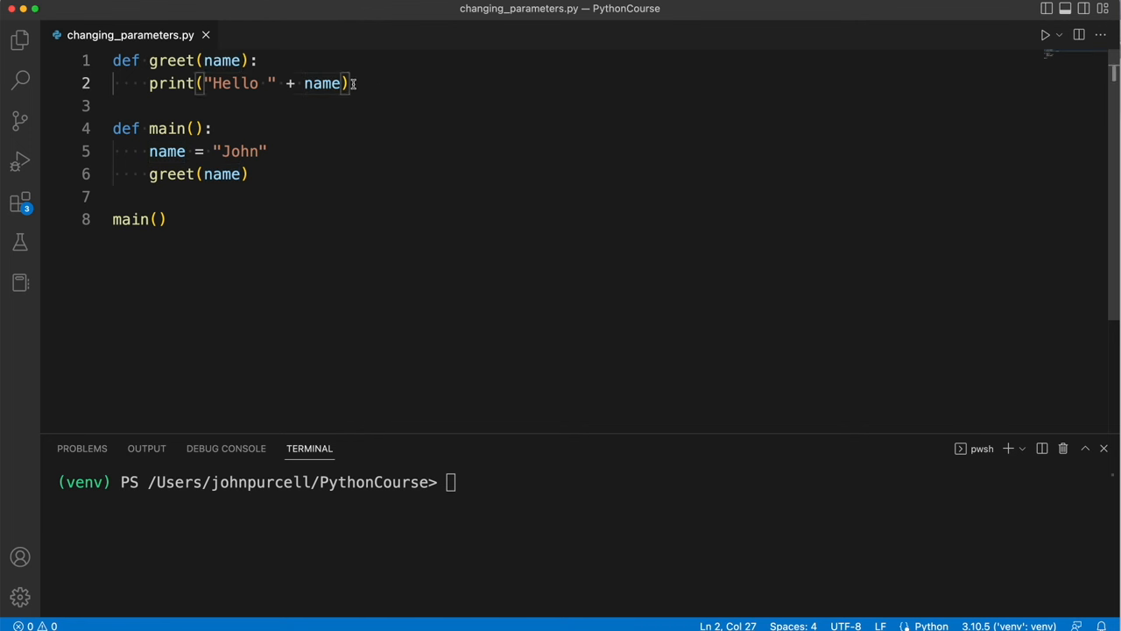
key(Enter)
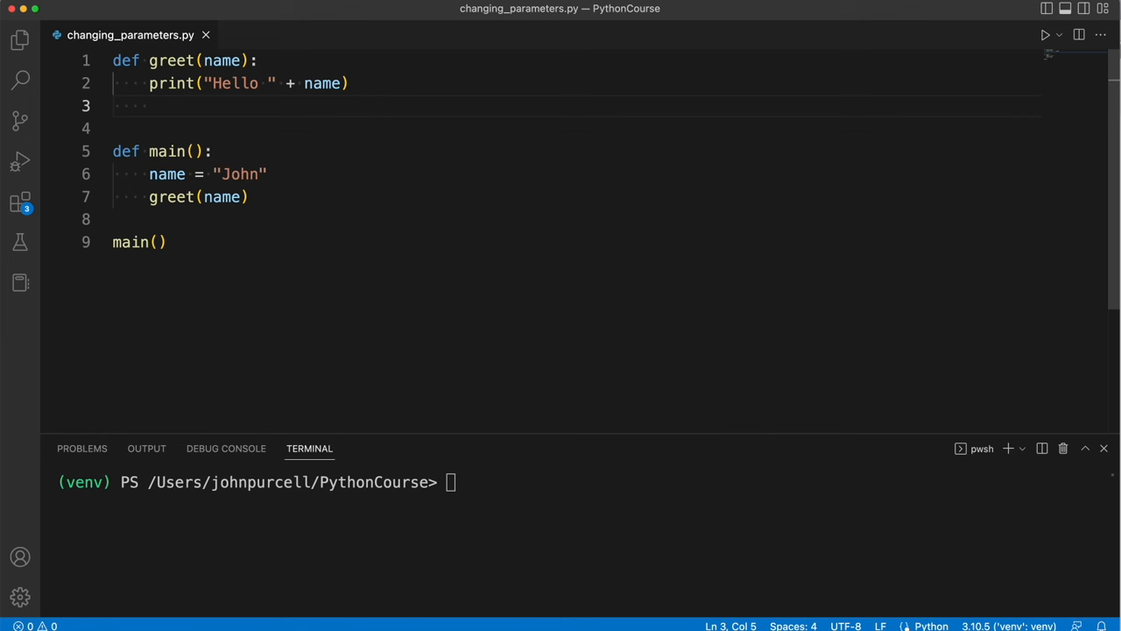
text(name =)
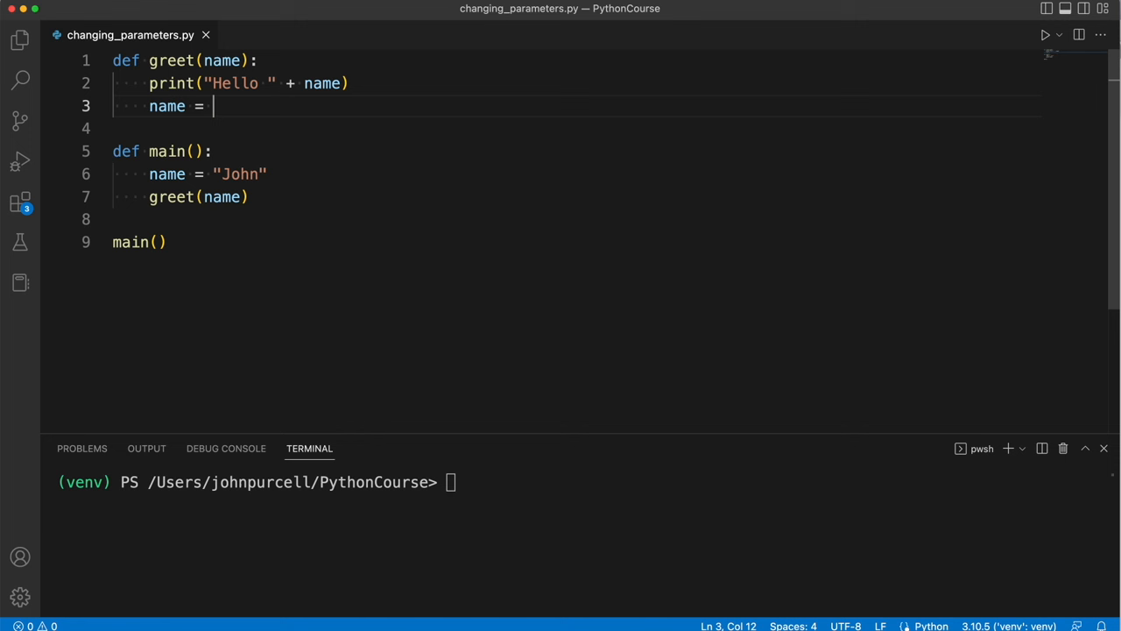
text(")
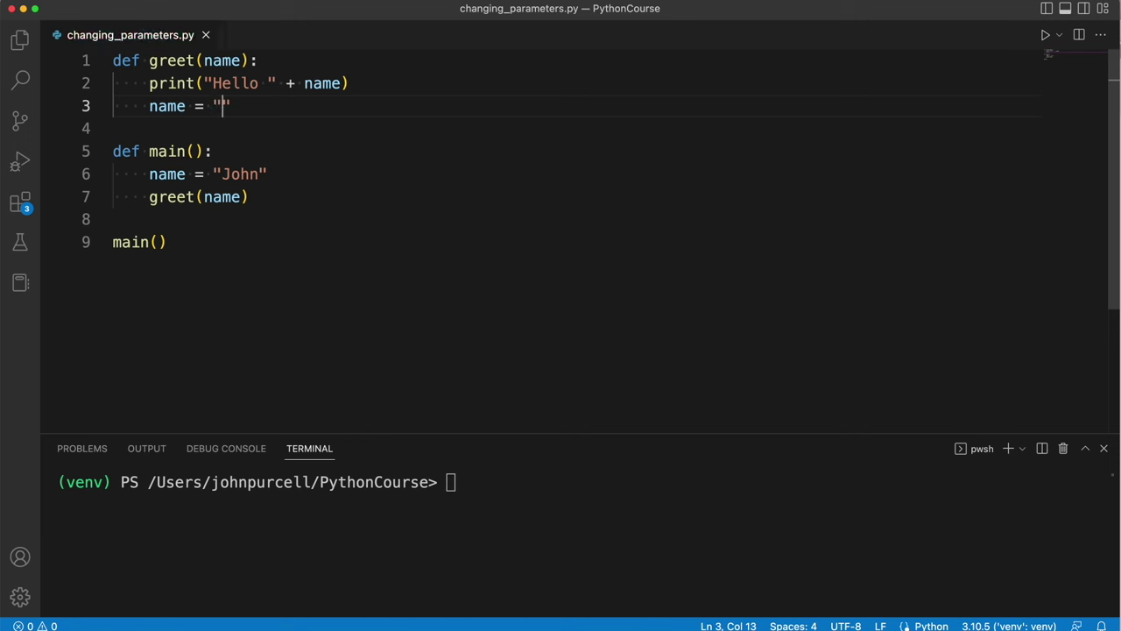
text(Rachel)
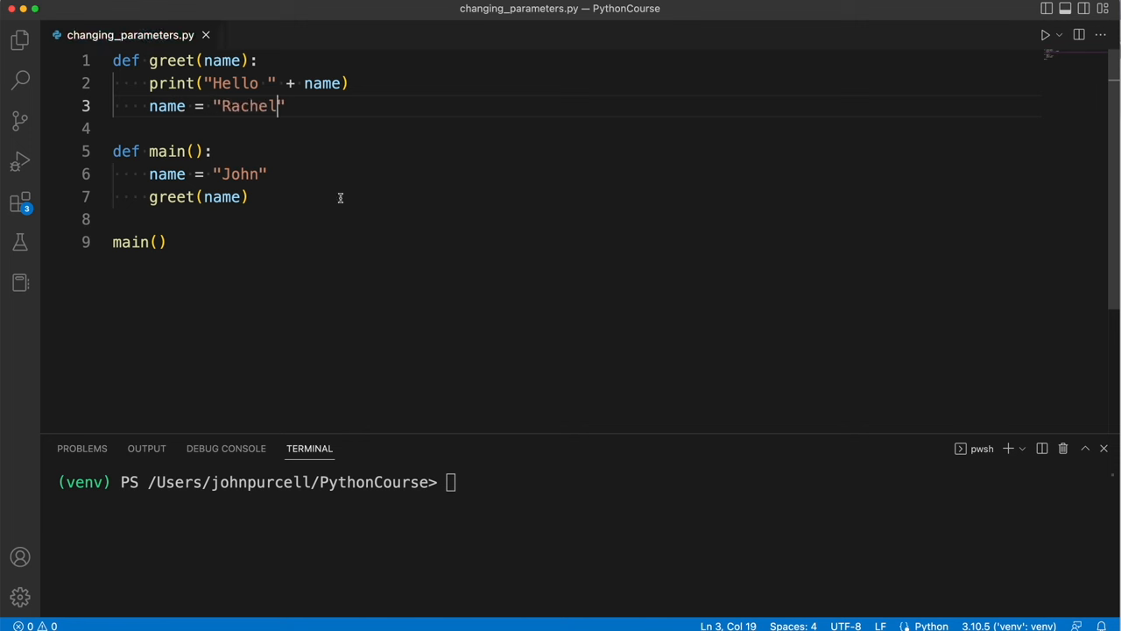
mouse_move(331, 199)
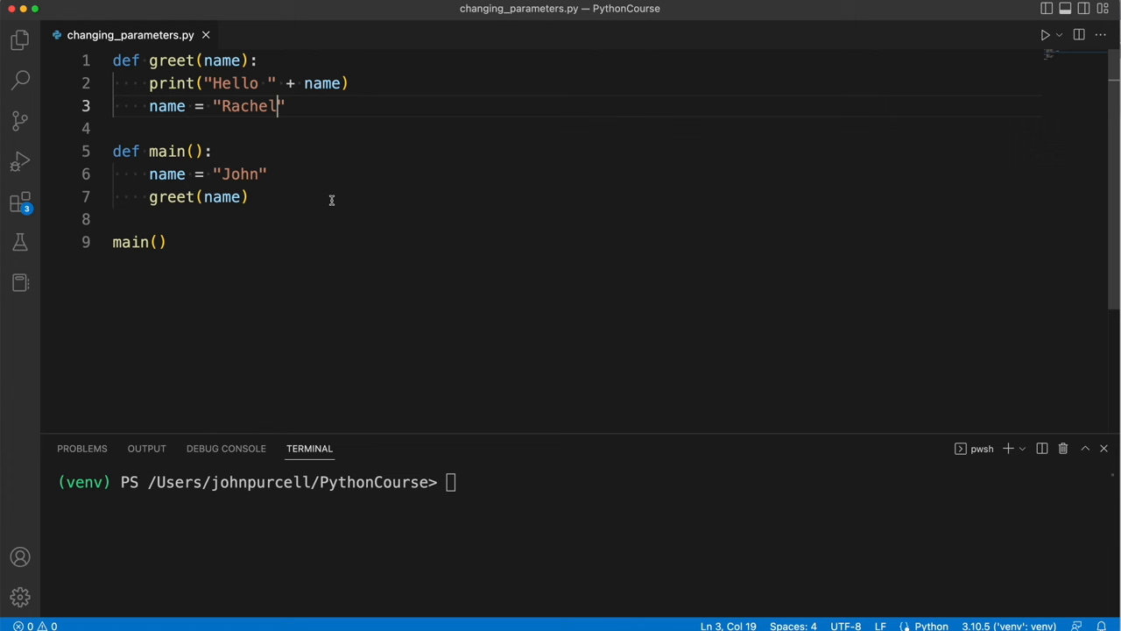
mouse_move(252, 174)
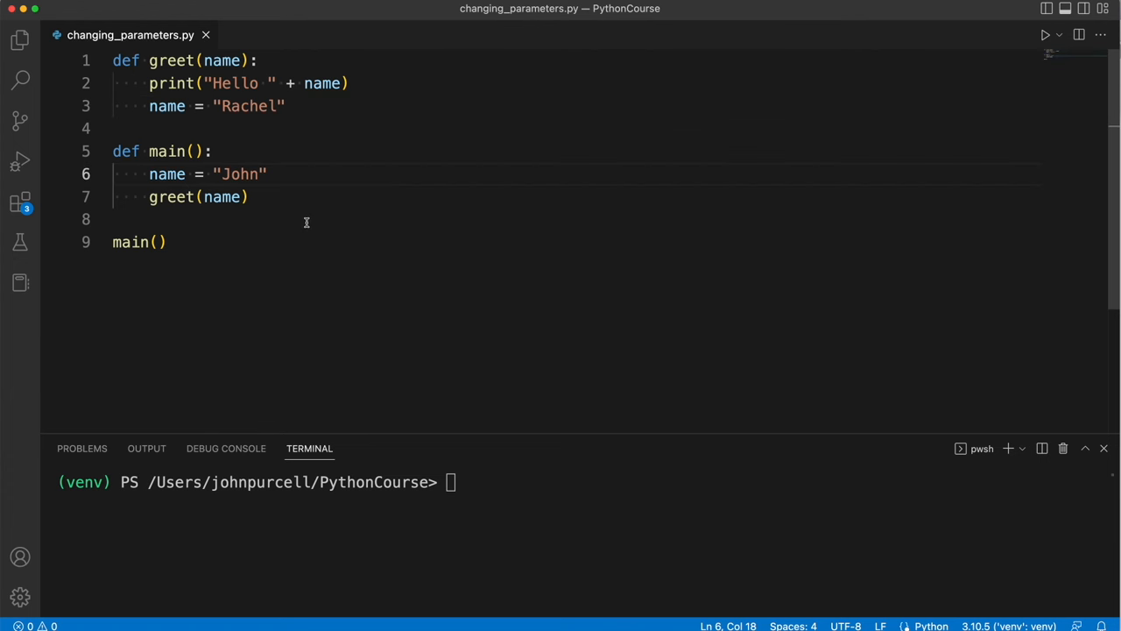
Add a print of "1. Value of name" with name's value above greet(name) in main
text(print)
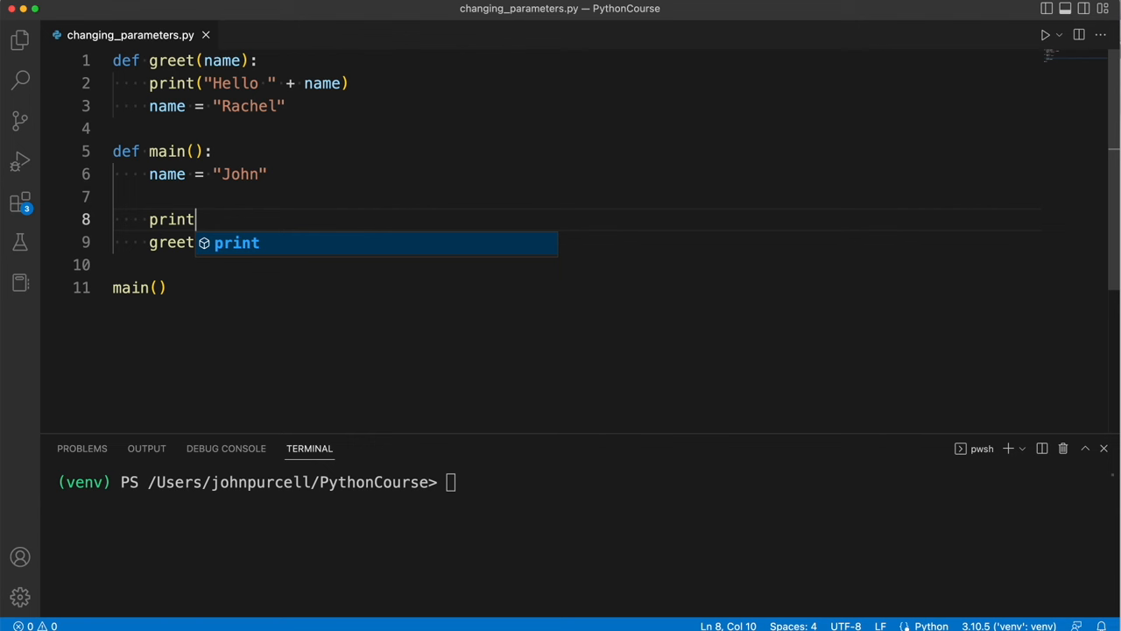
text((""))
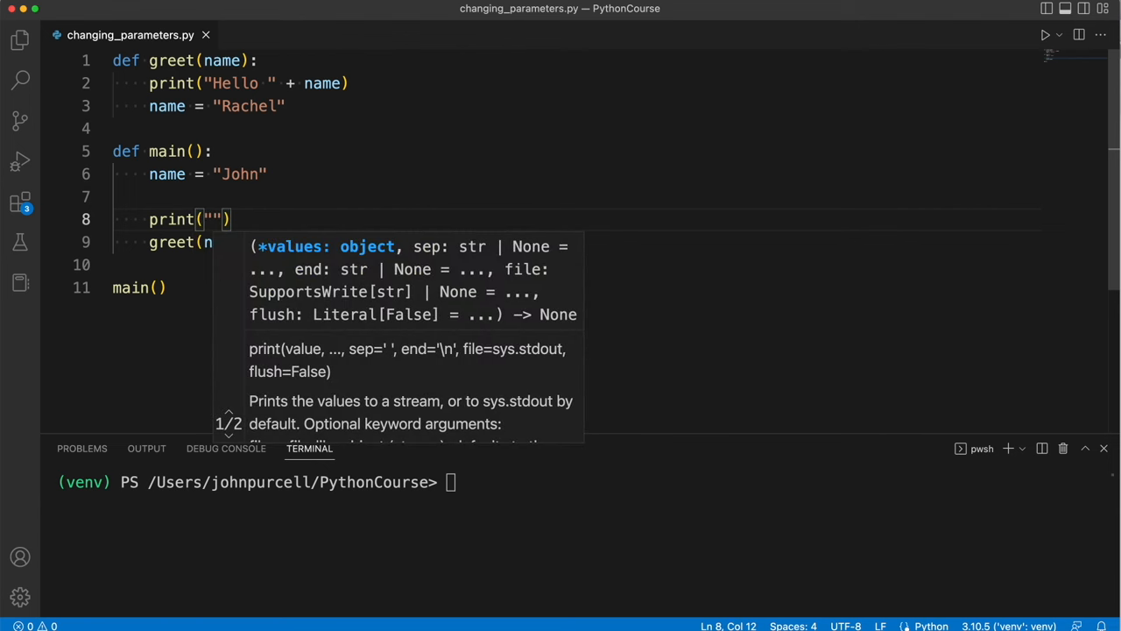
text(1.)
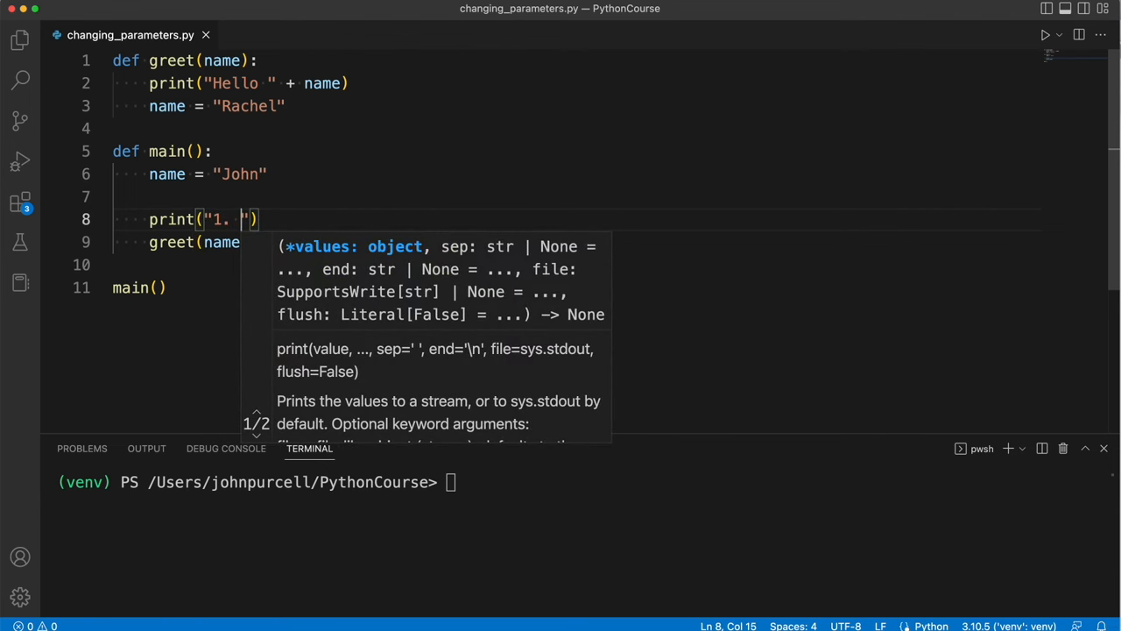
text(Value of name in main is:)
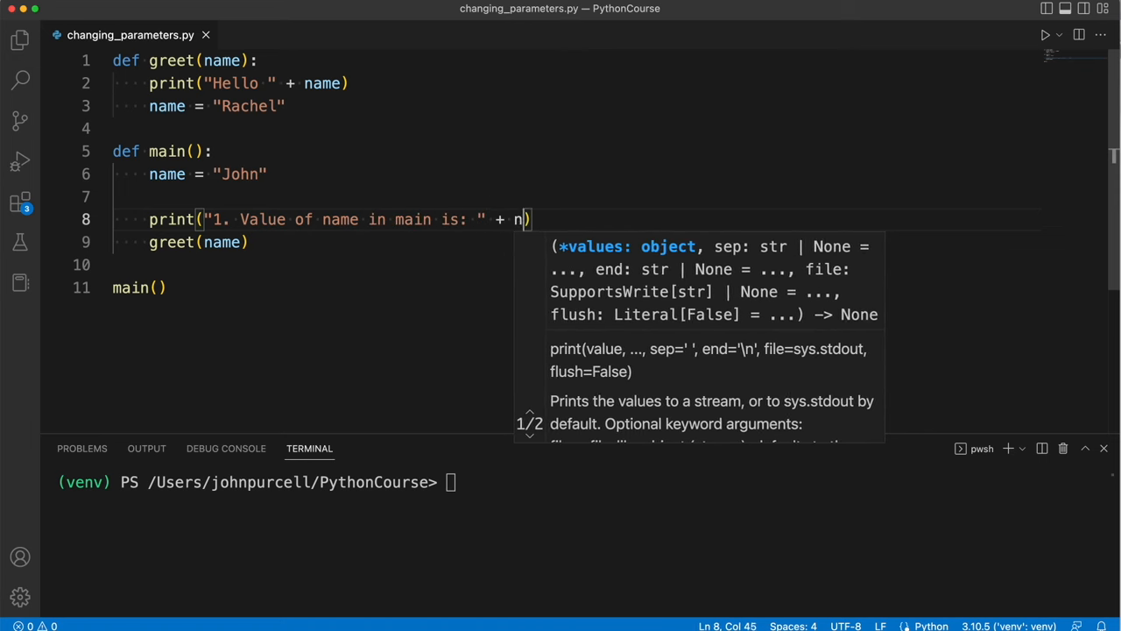
text(ame)
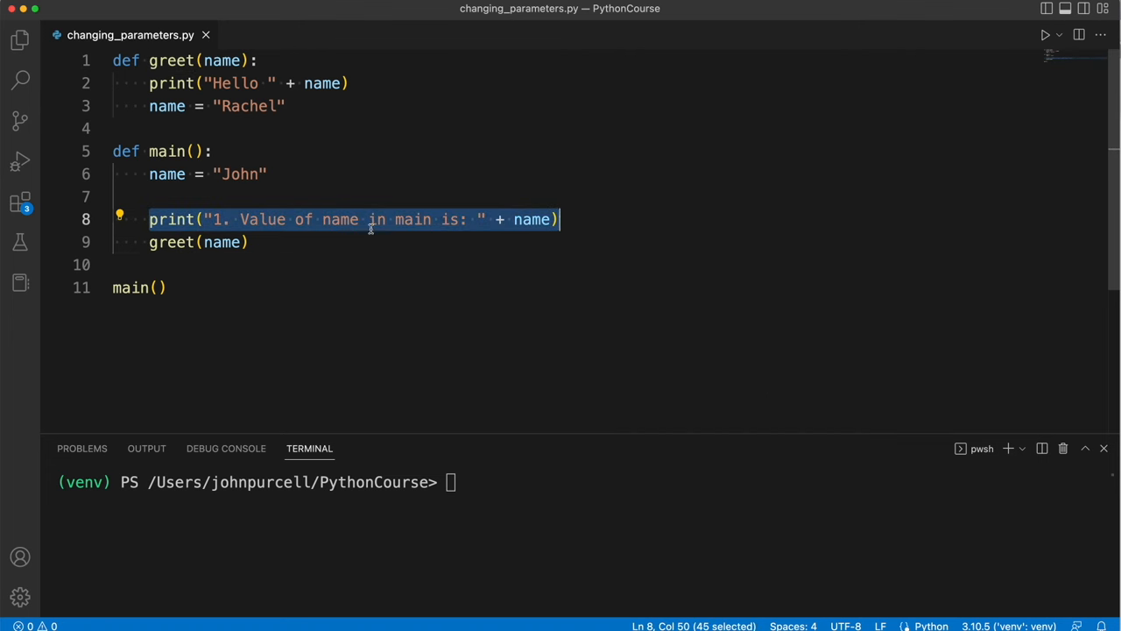
Duplicate that print line below the greet call and renumber it 2
key(Enter)
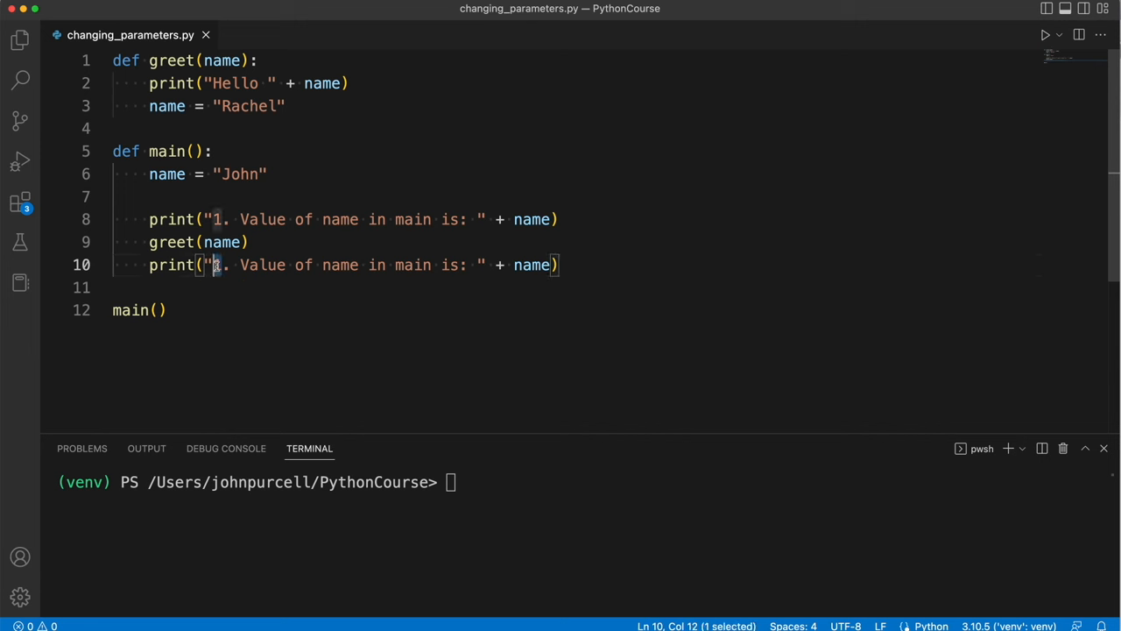
text(2)
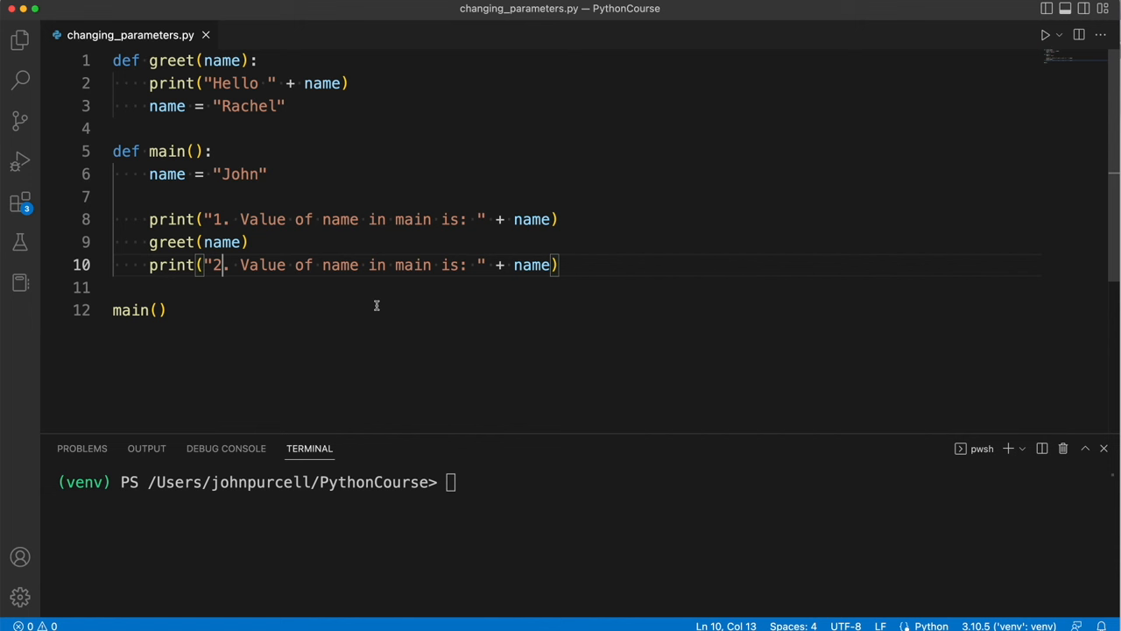
click(370, 83)
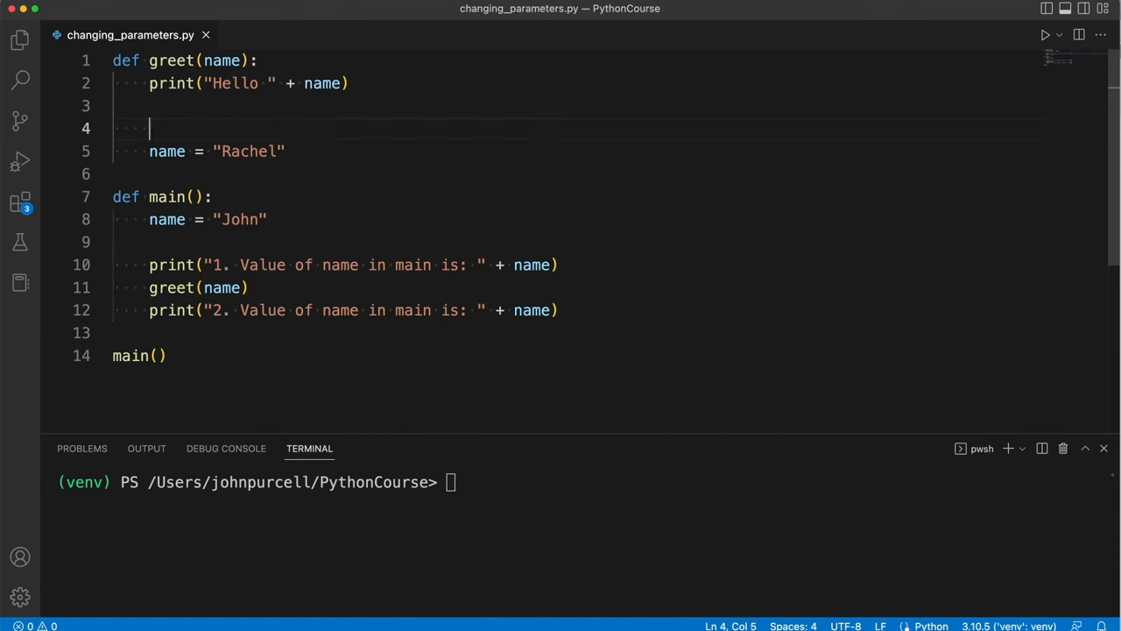
Add "Value of name in greet" prints numbered 1 and 2 around name = "Rachel"
text(print("1. Value of name in main is: " + name))
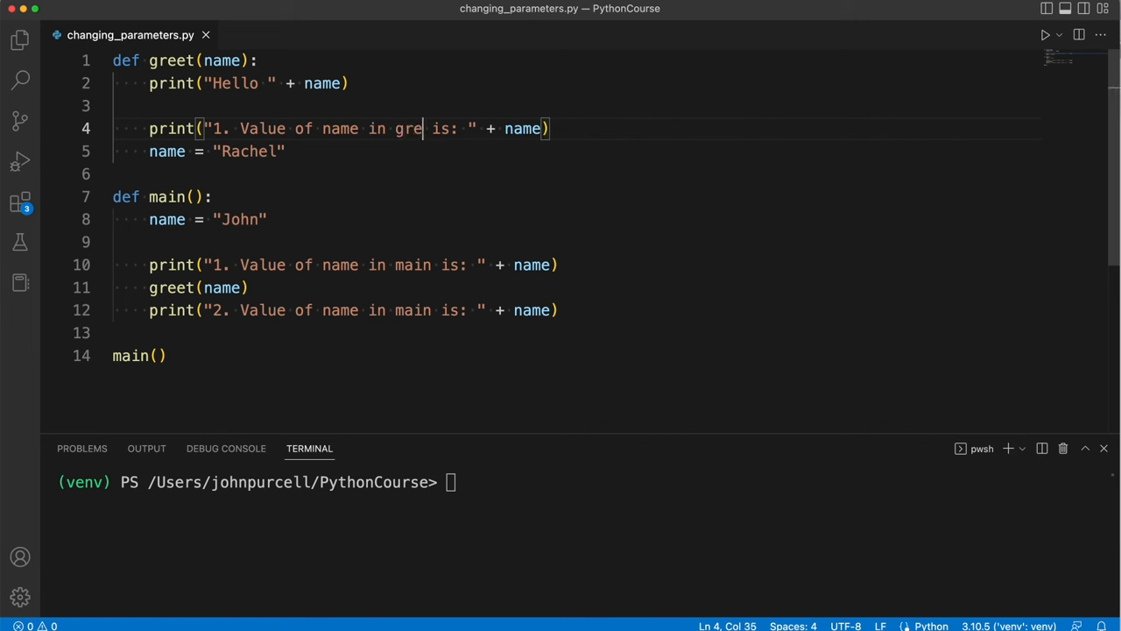
text(et)
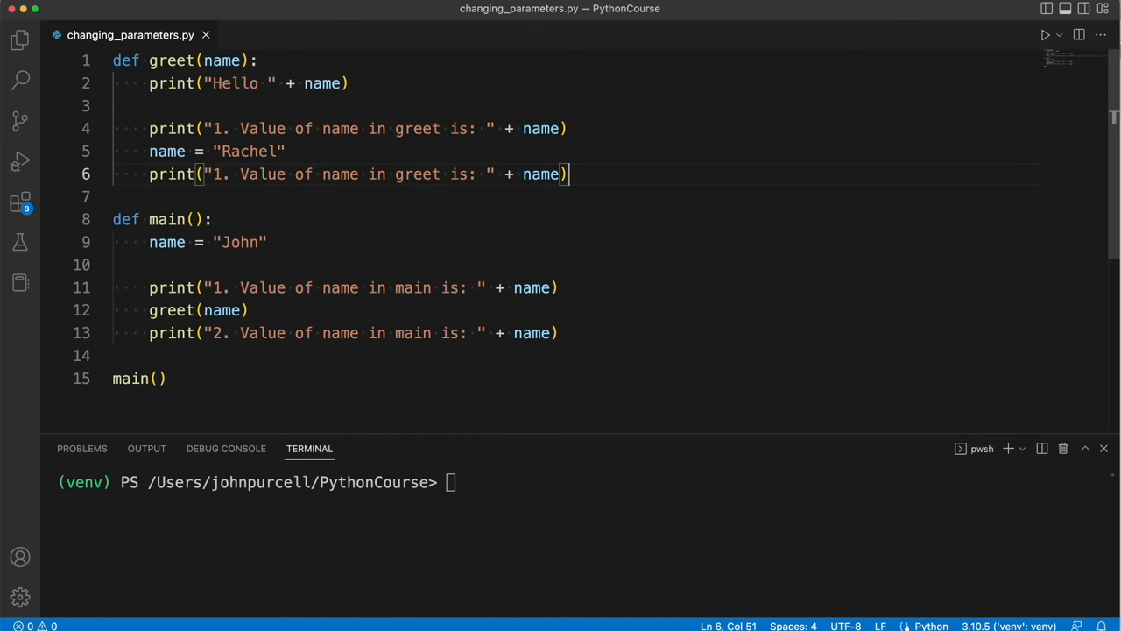
text(2)
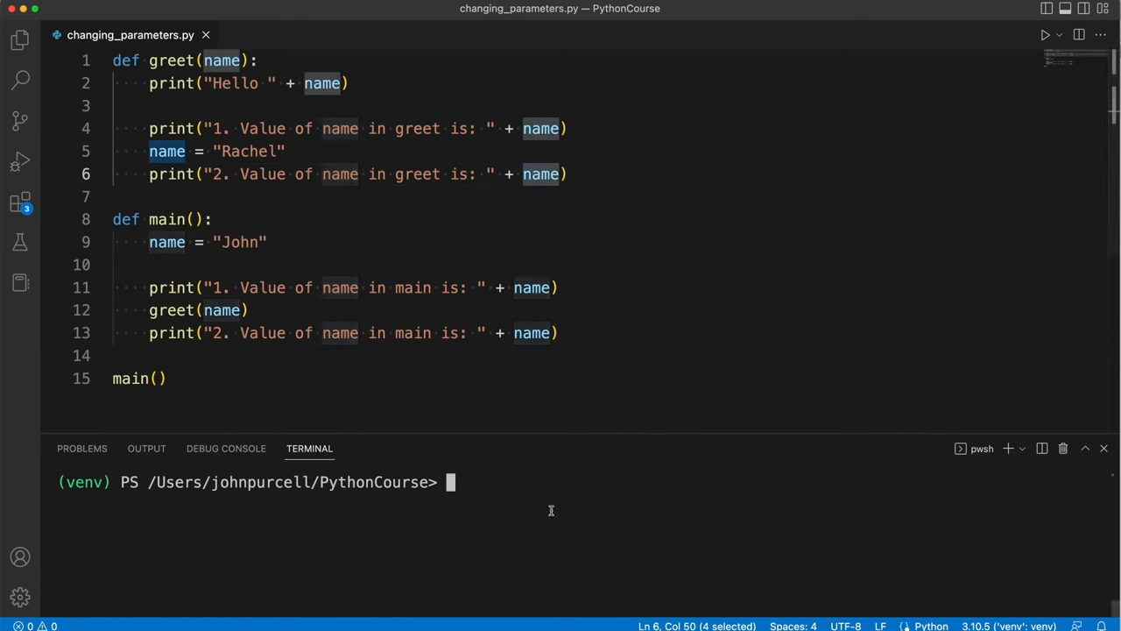
mouse_move(273, 218)
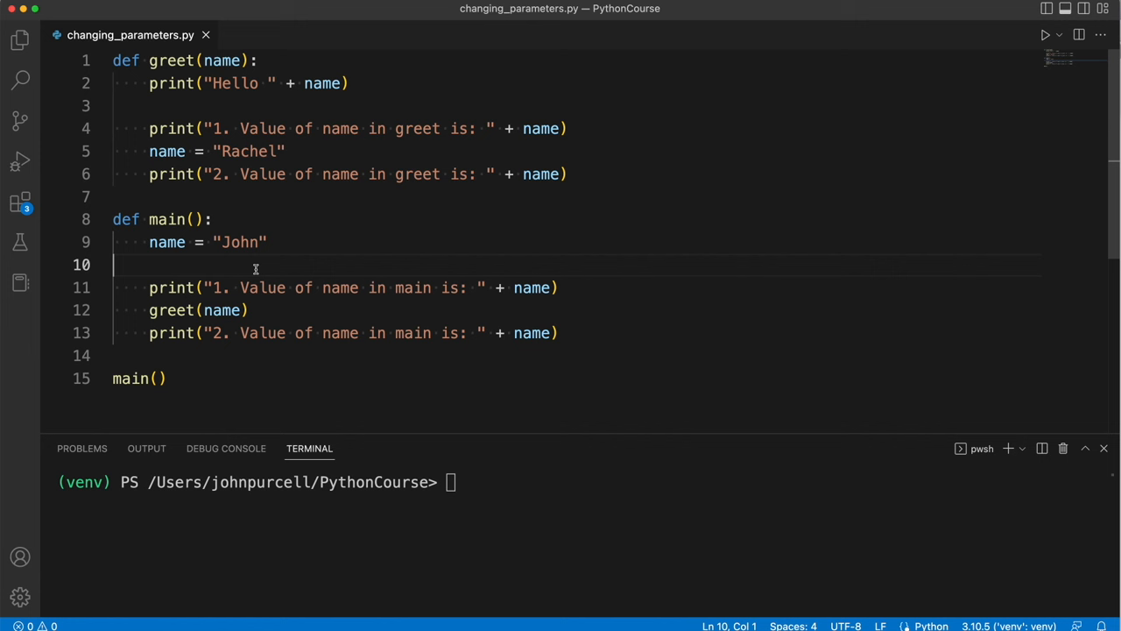
click(157, 378)
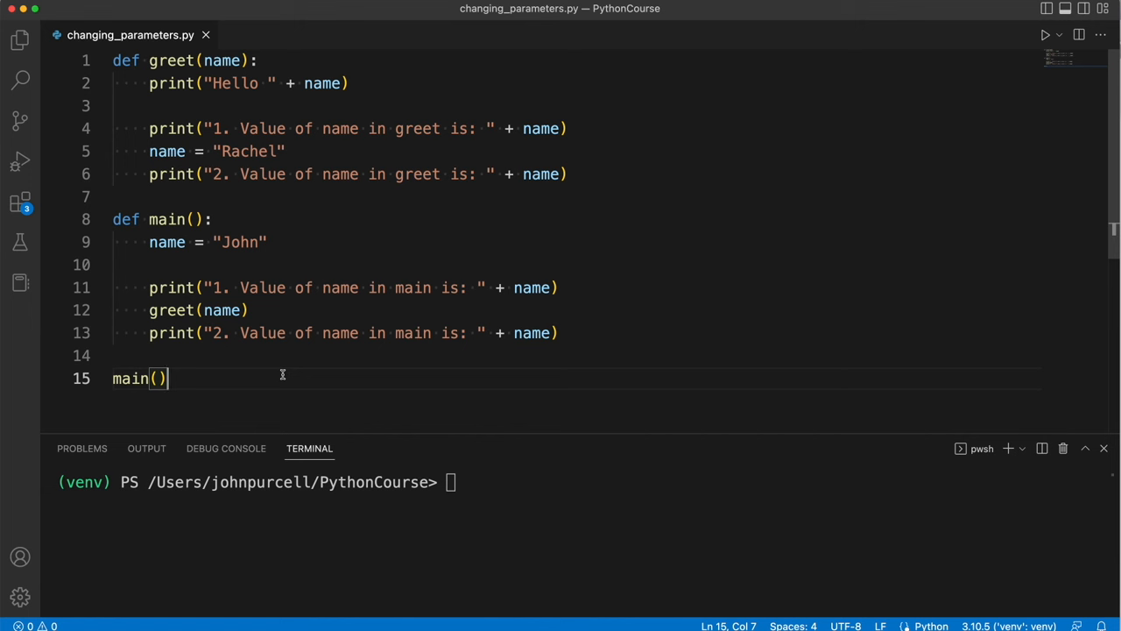
mouse_move(149, 128)
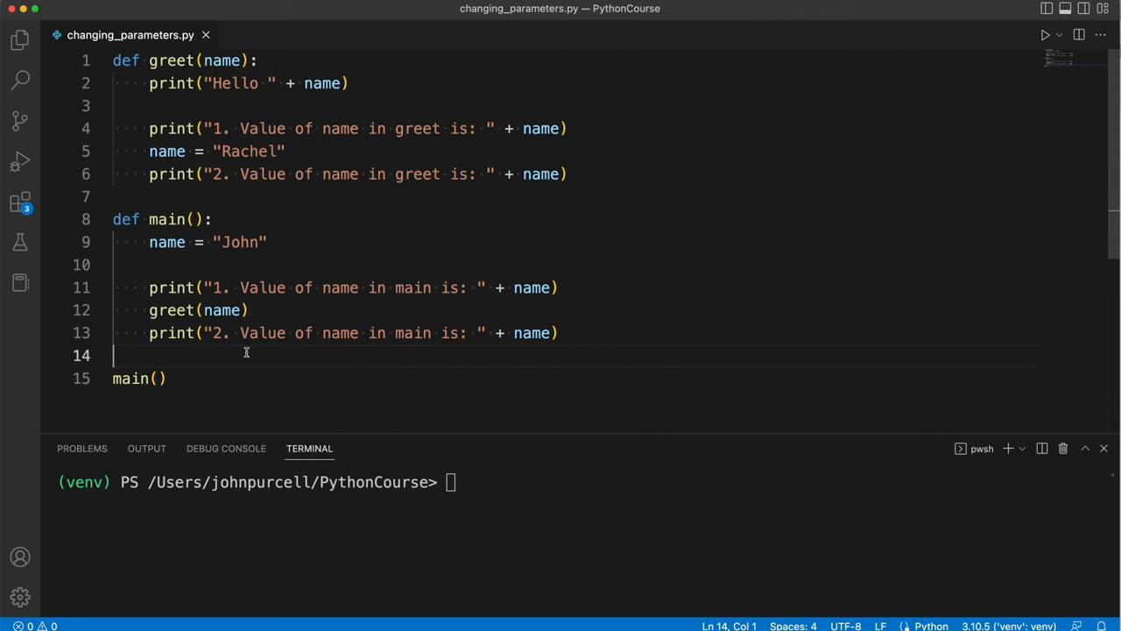
mouse_move(417, 568)
text(python ./changing_parameters.py)
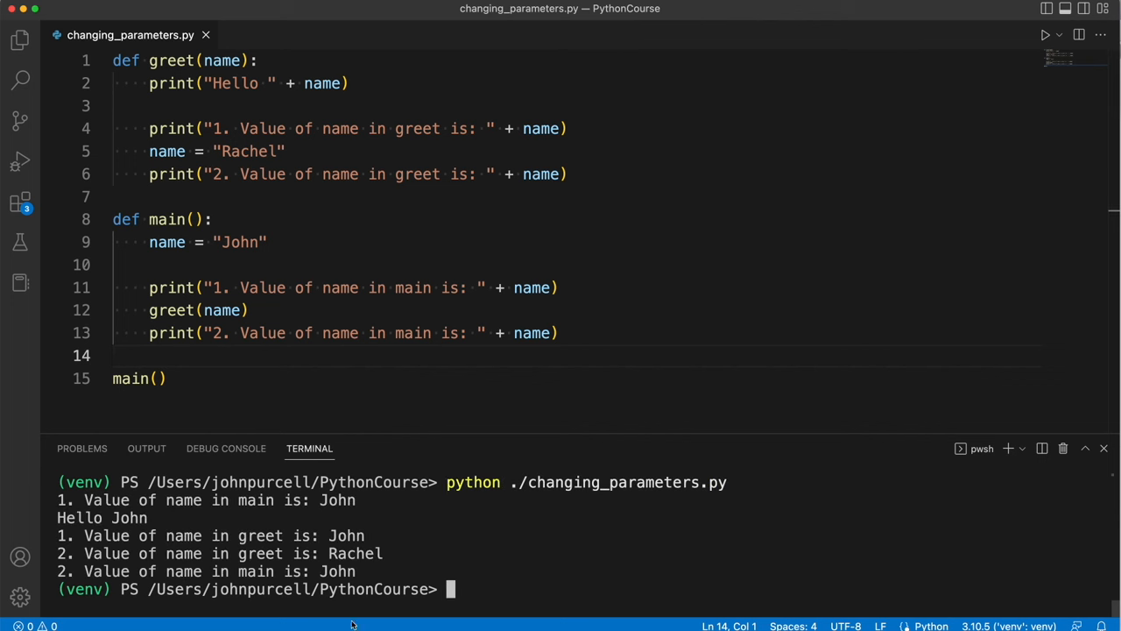
mouse_move(296, 501)
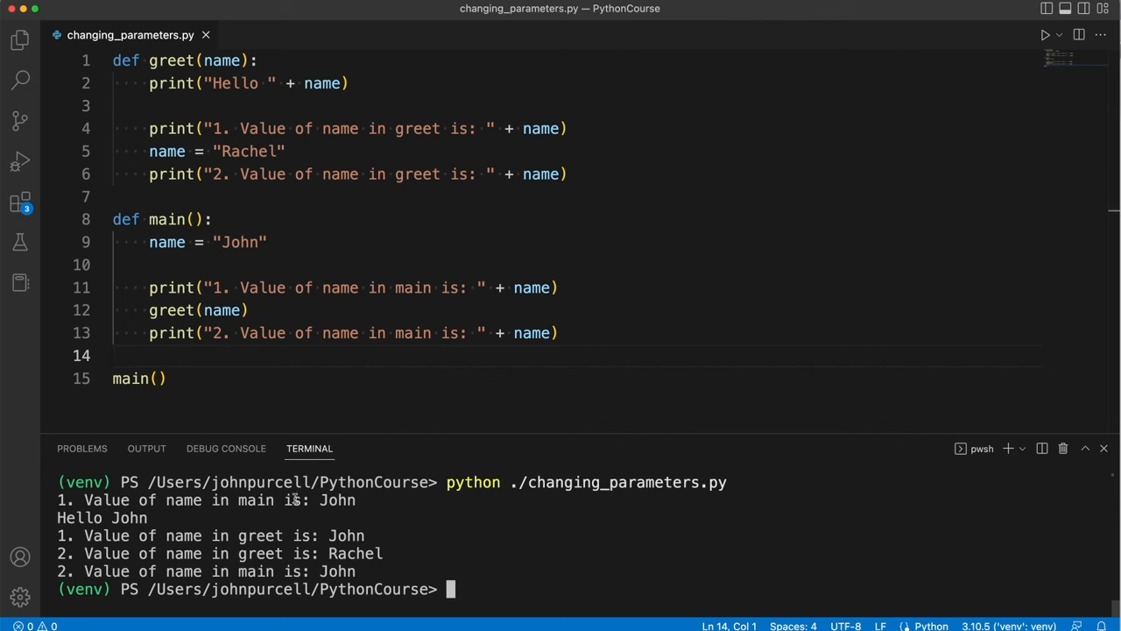
double_click(217, 287)
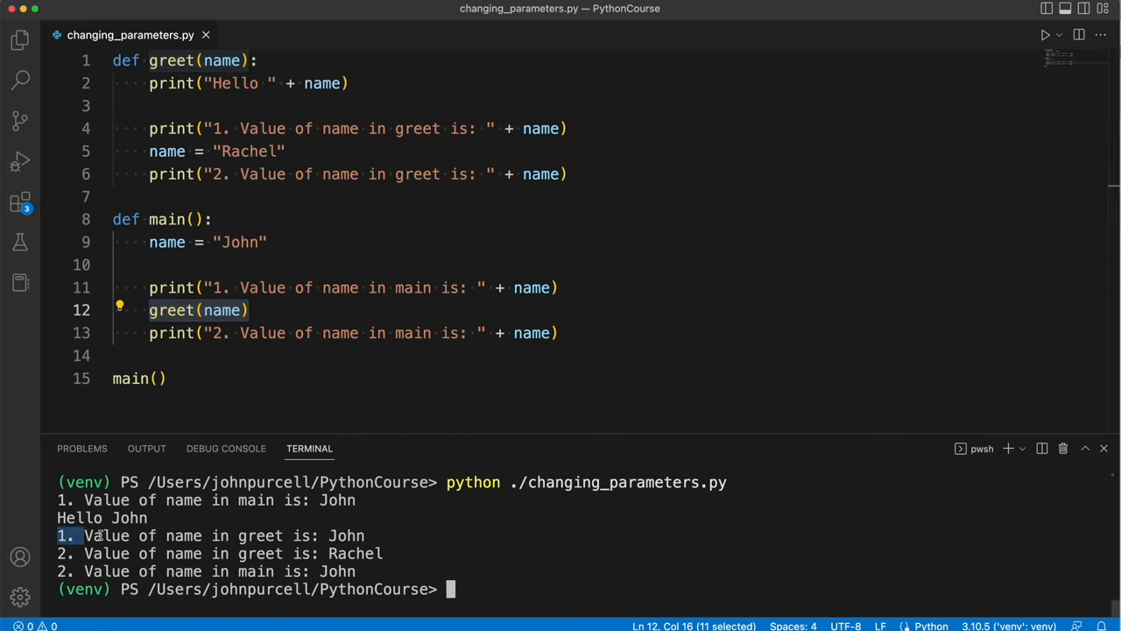
drag(84, 536, 383, 536)
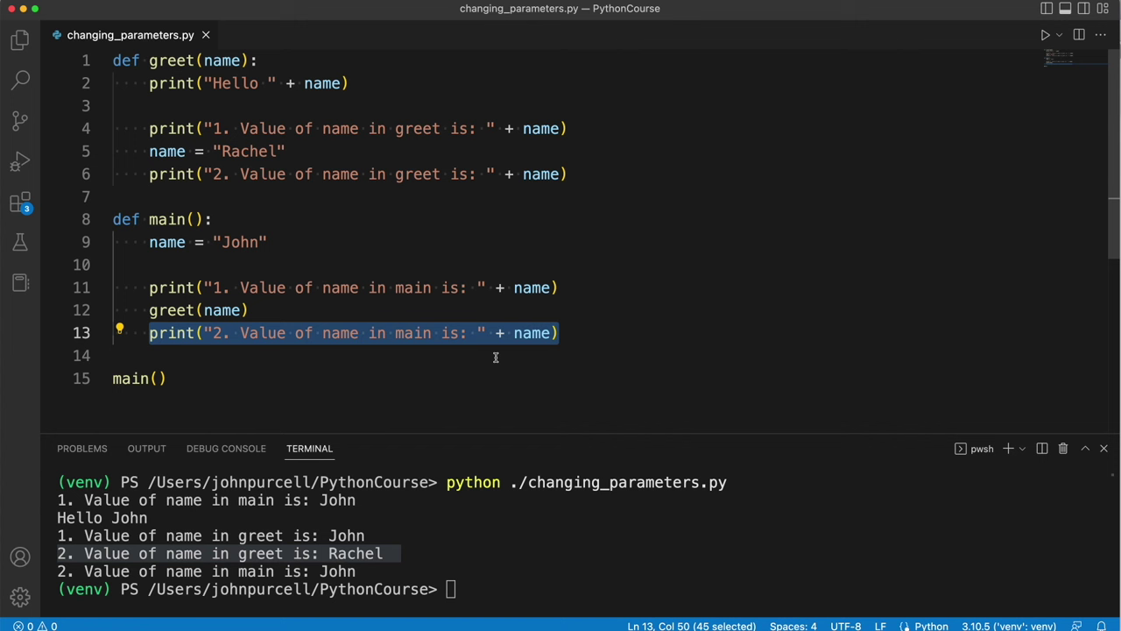
mouse_move(99, 583)
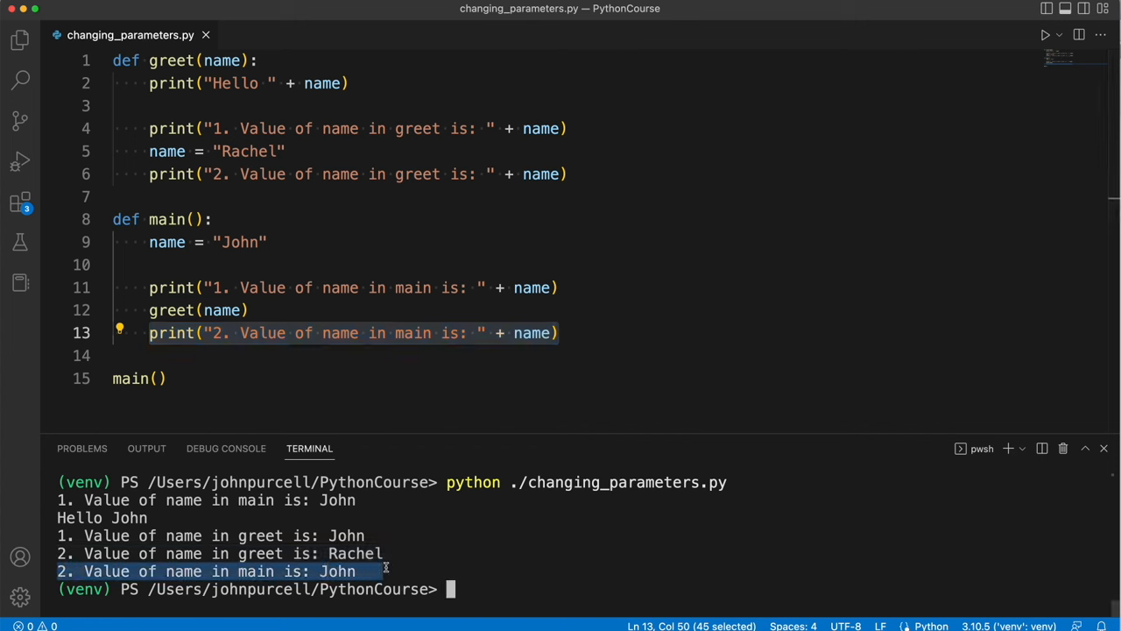
mouse_move(167, 151)
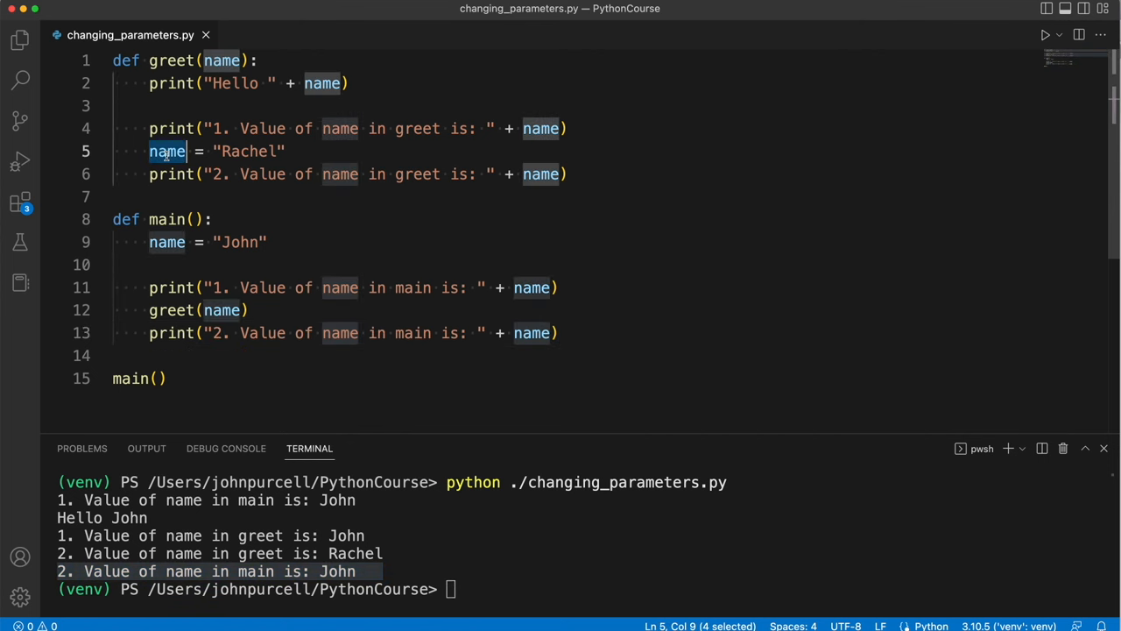
mouse_move(166, 242)
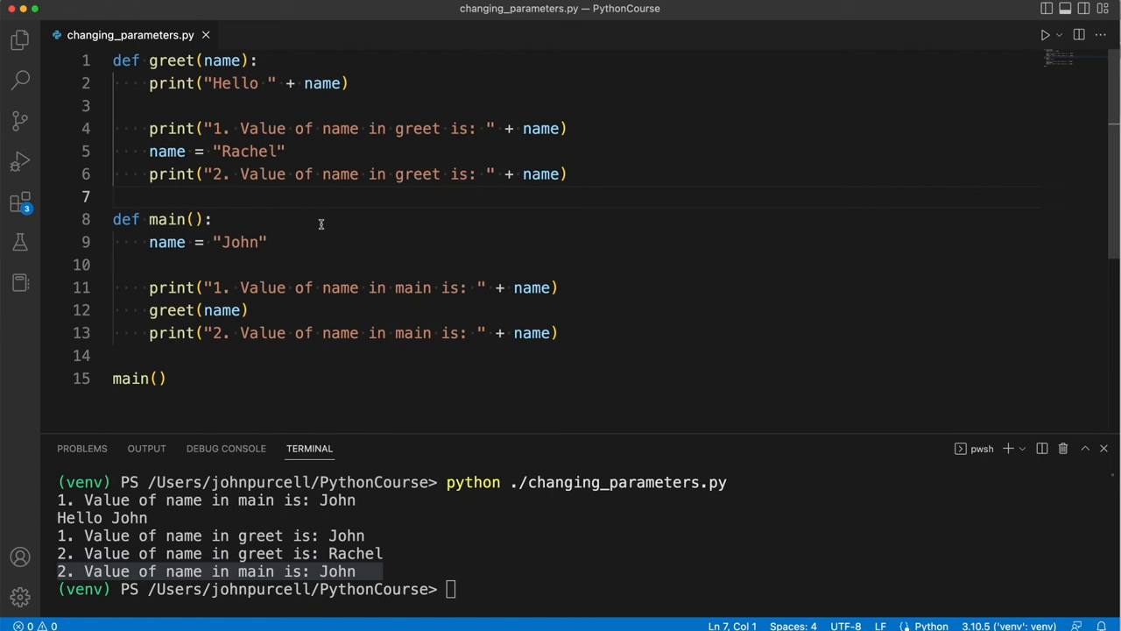
double_click(219, 61)
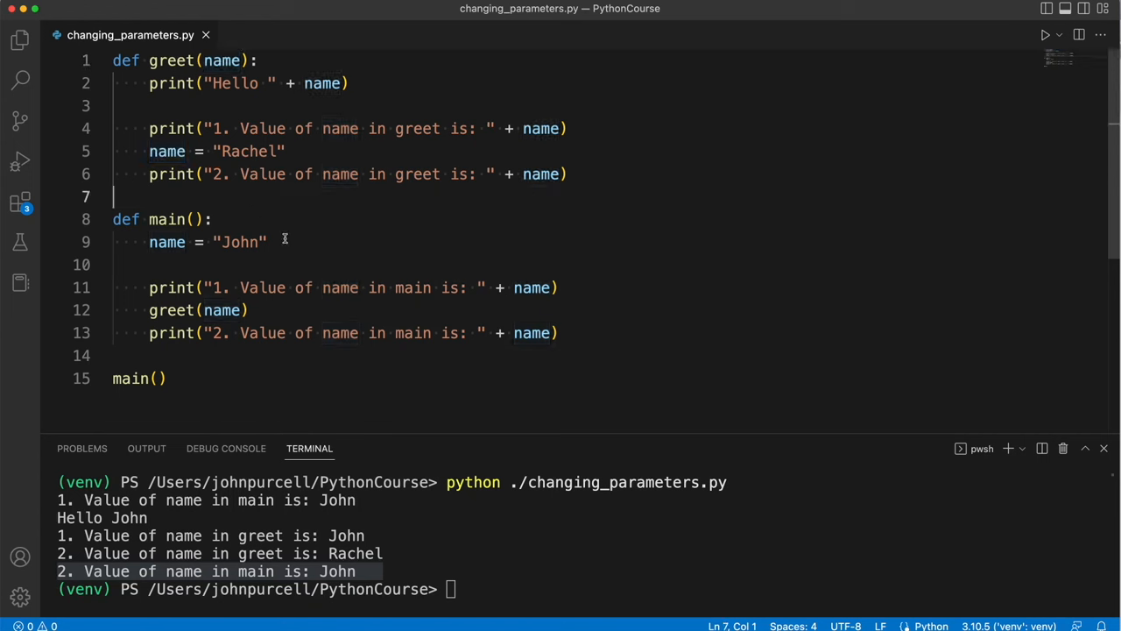
mouse_move(274, 272)
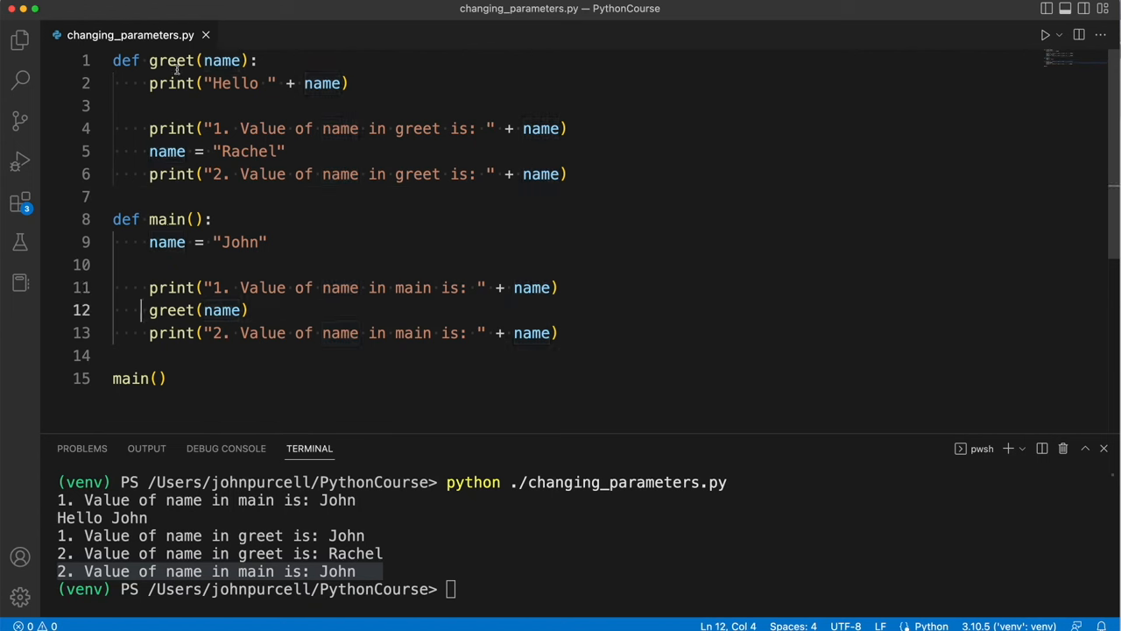
double_click(172, 61)
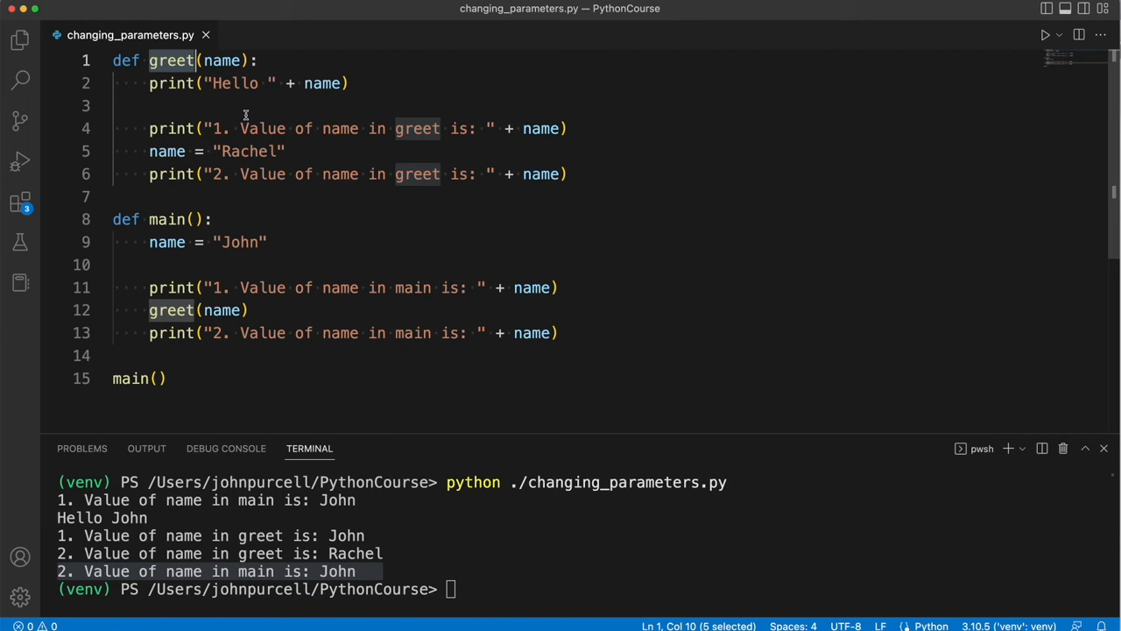
mouse_move(315, 299)
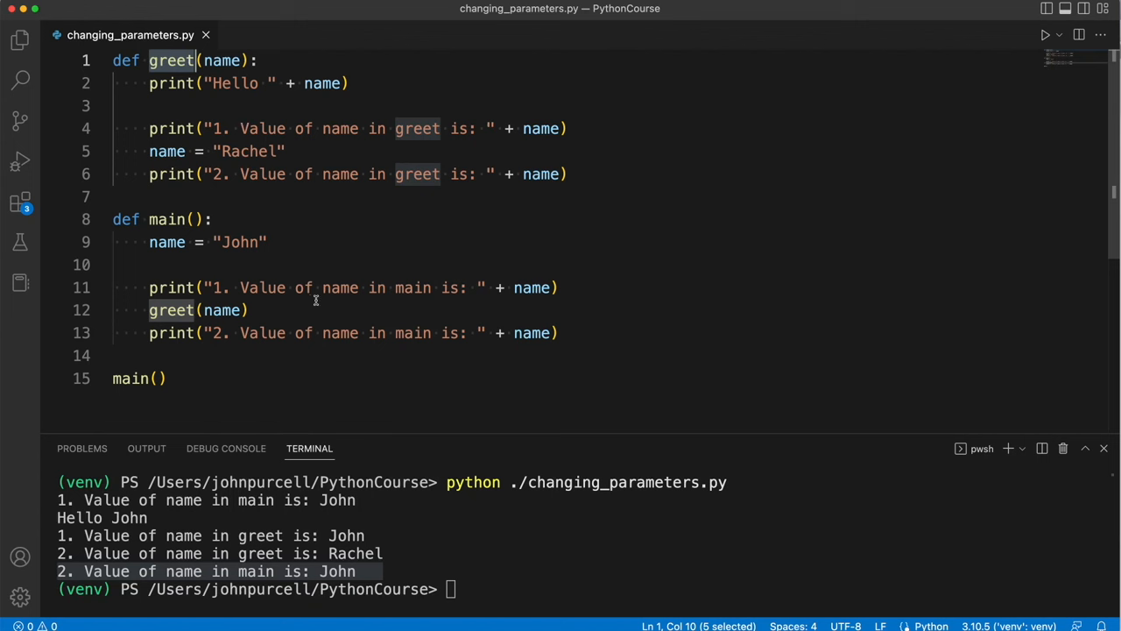
mouse_move(331, 302)
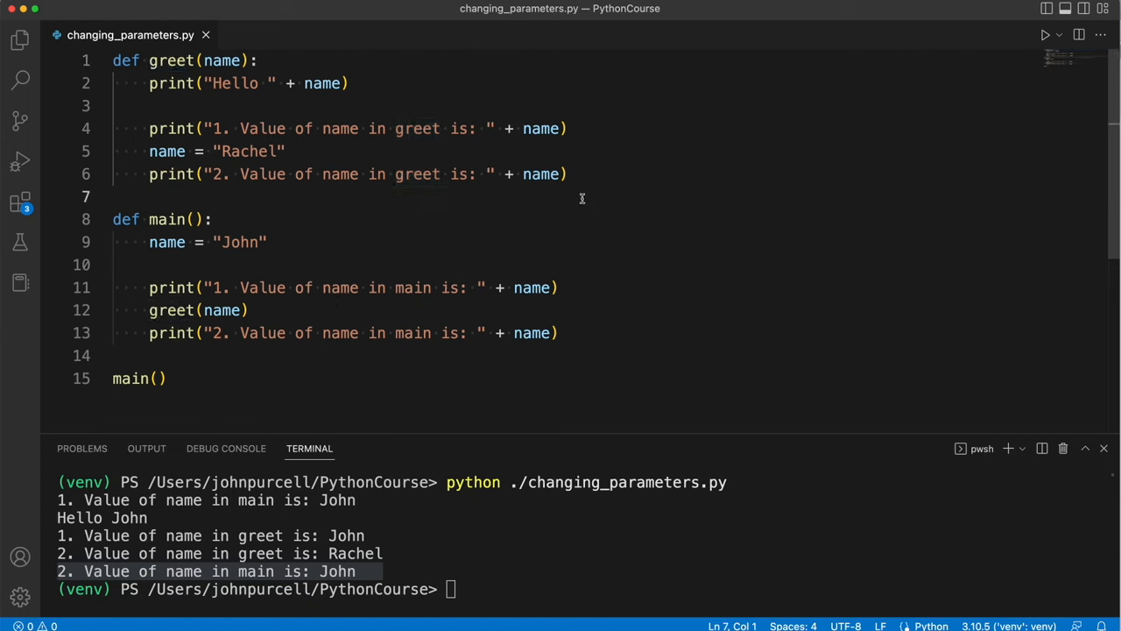
drag(112, 61, 567, 174)
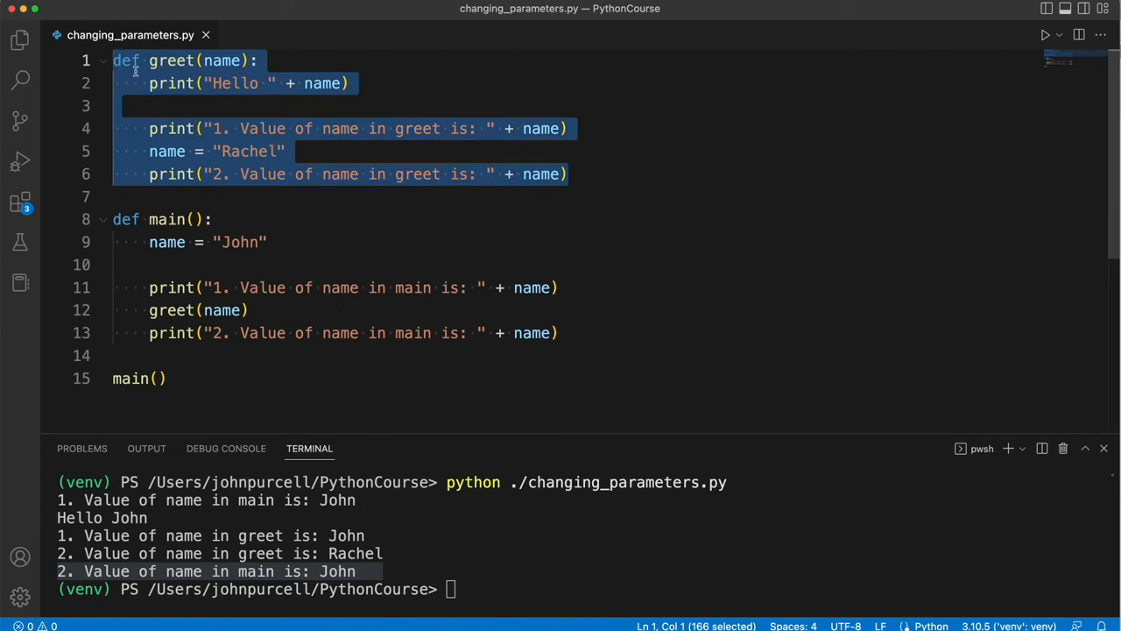
click(282, 219)
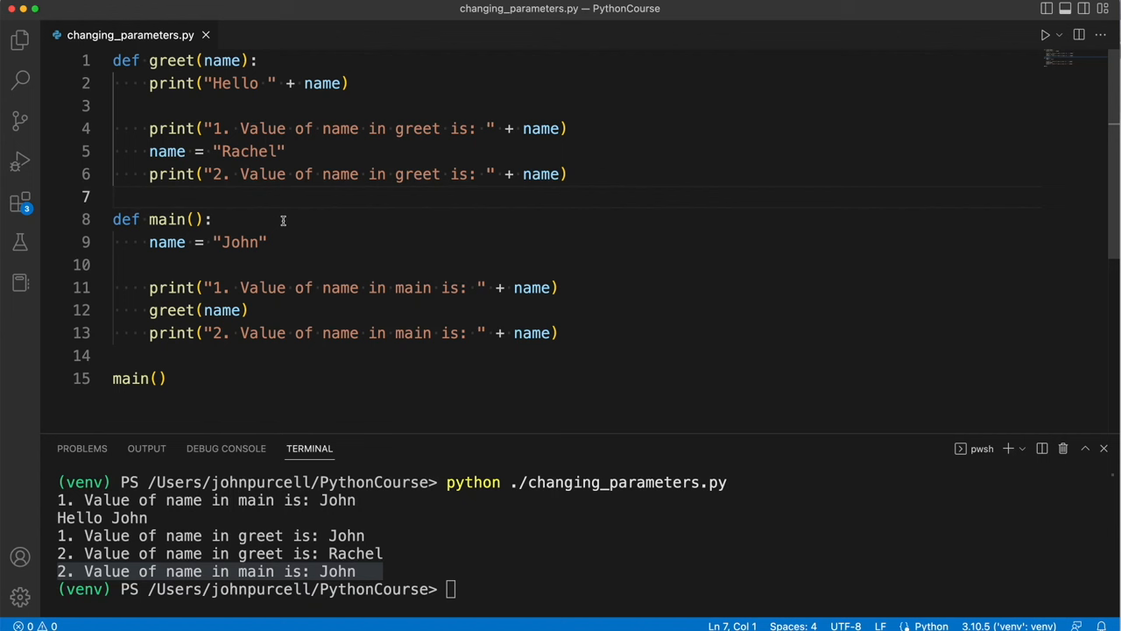
mouse_move(377, 192)
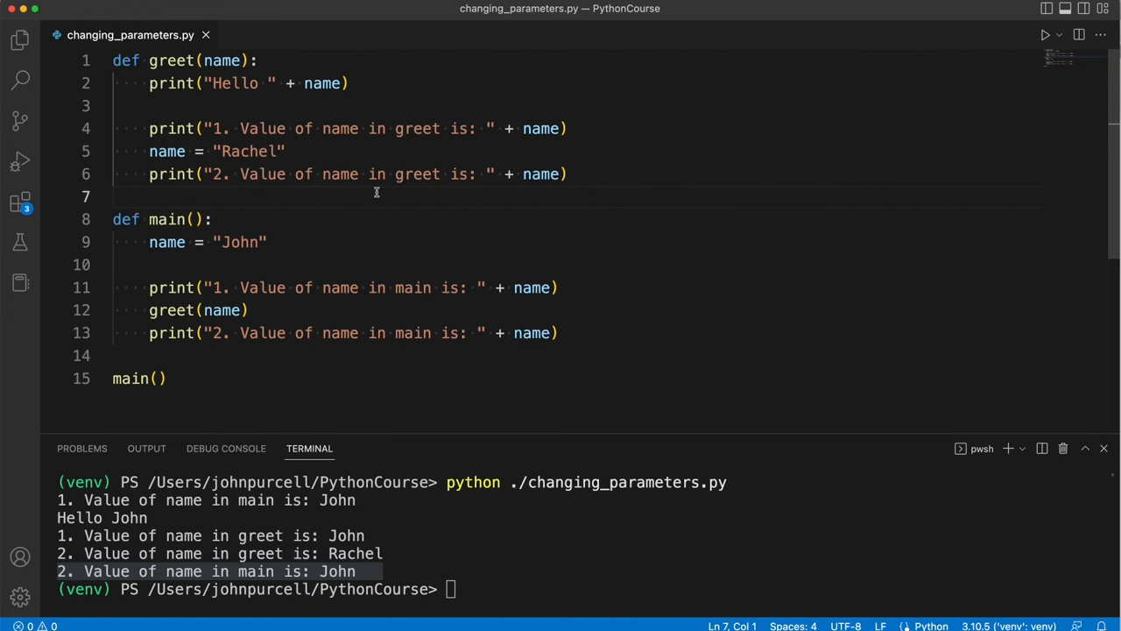
drag(113, 60, 568, 174)
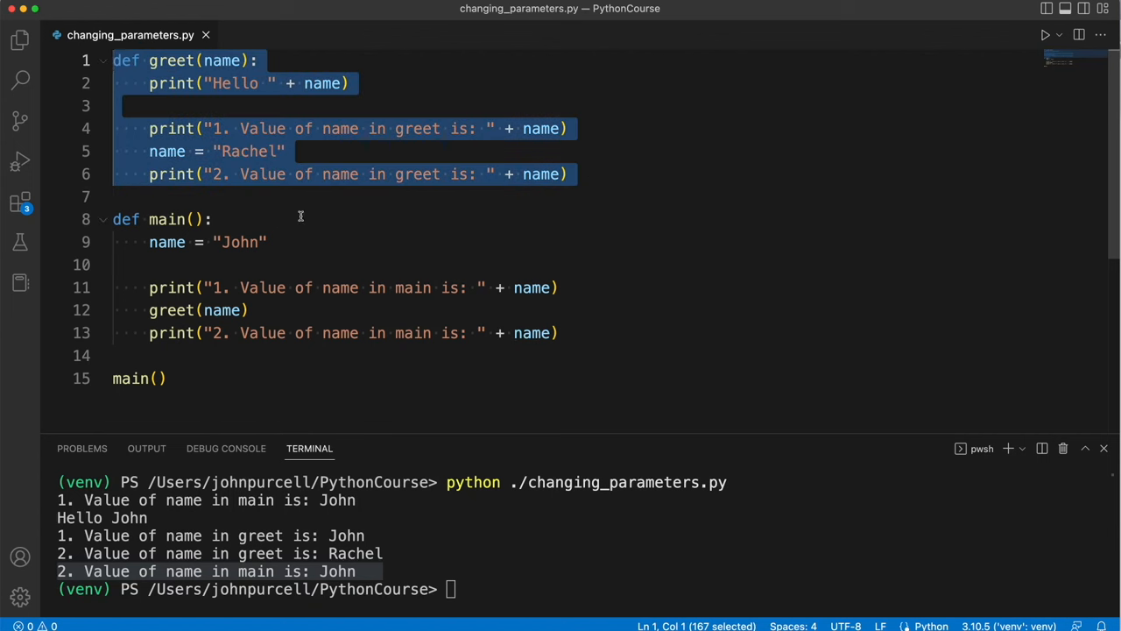
mouse_move(335, 218)
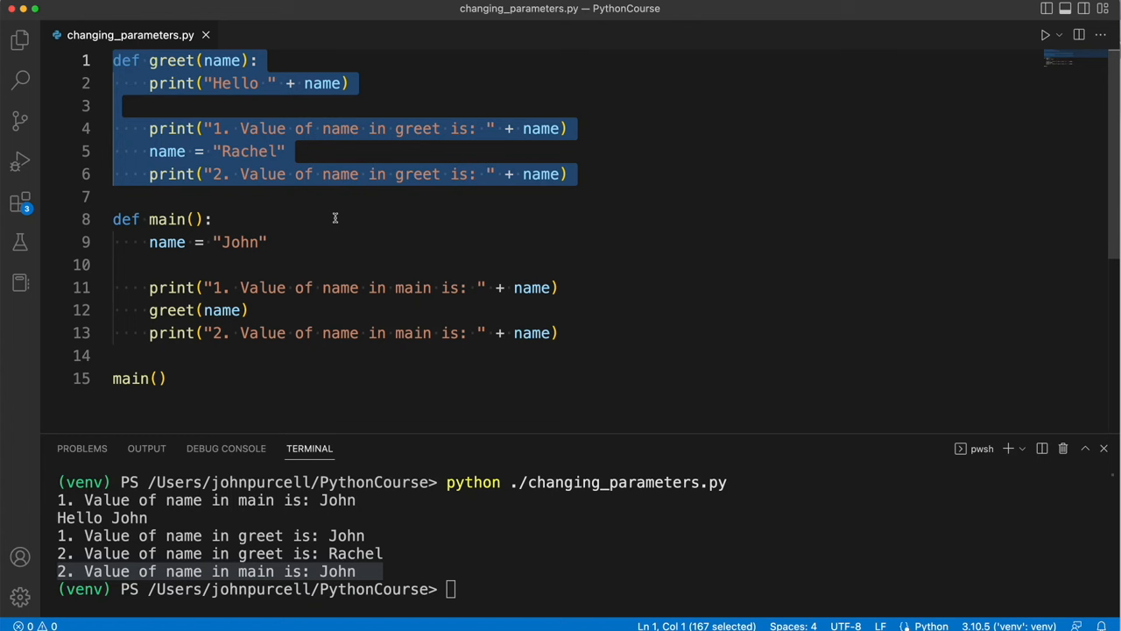
click(212, 219)
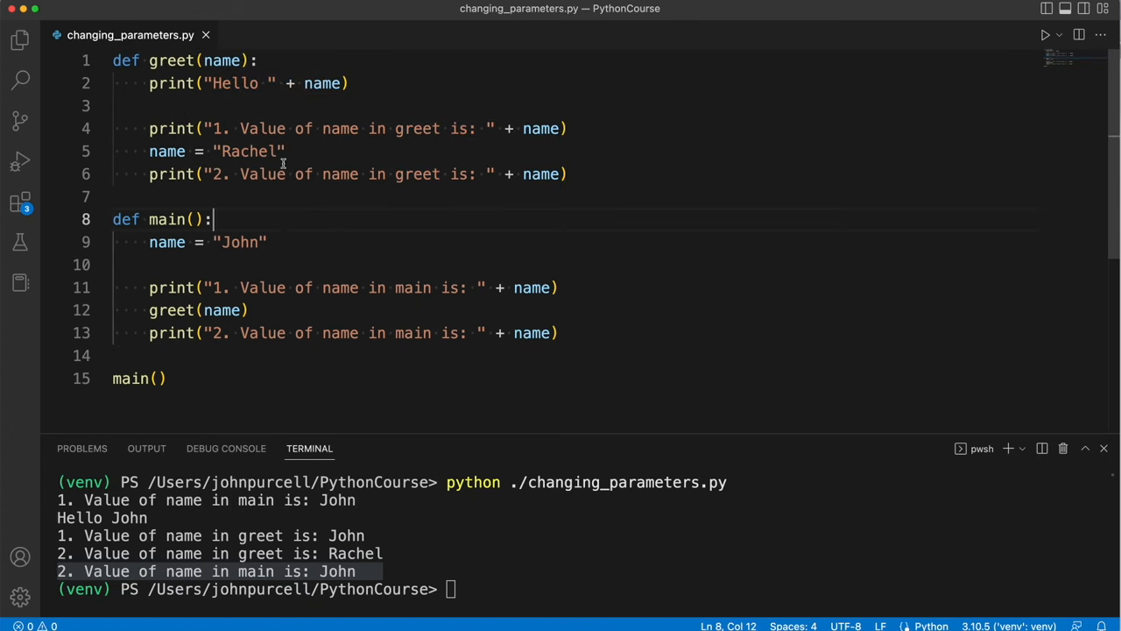
mouse_move(239, 120)
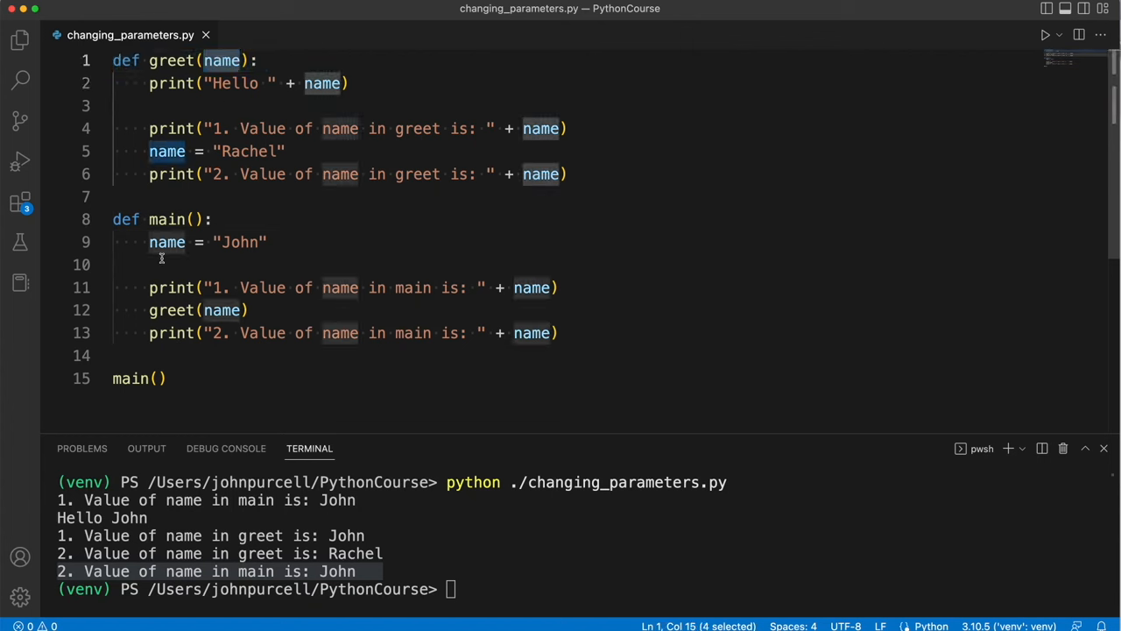
triple_click(208, 242)
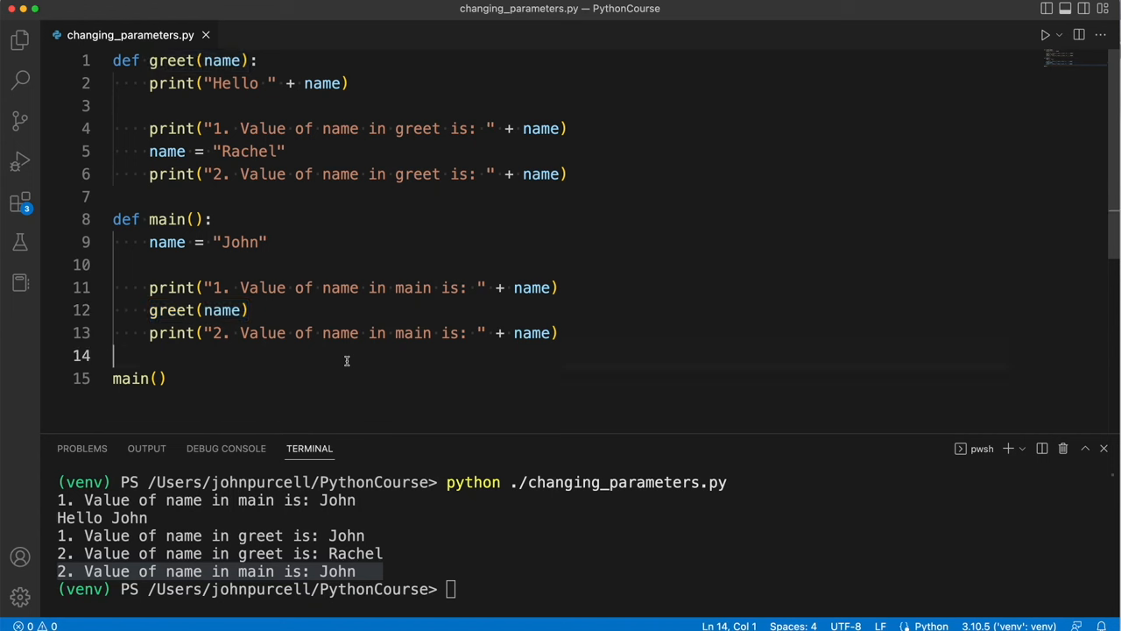
double_click(221, 61)
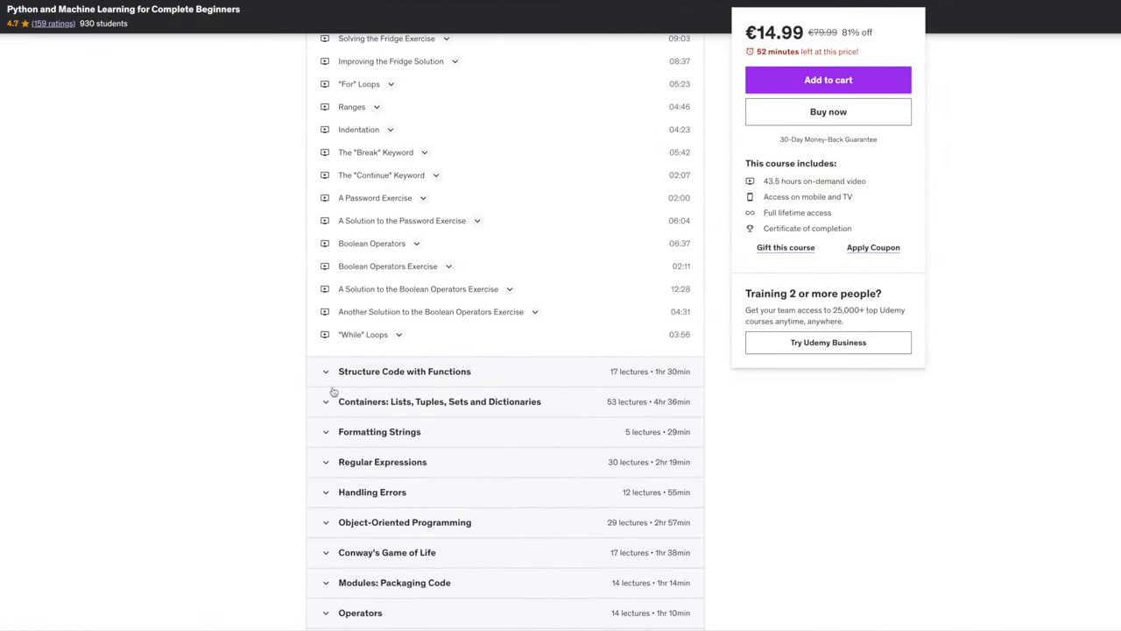
Scroll down the course content and expand the Artificial Neural Networks (ANNs) section
scroll(down, 3)
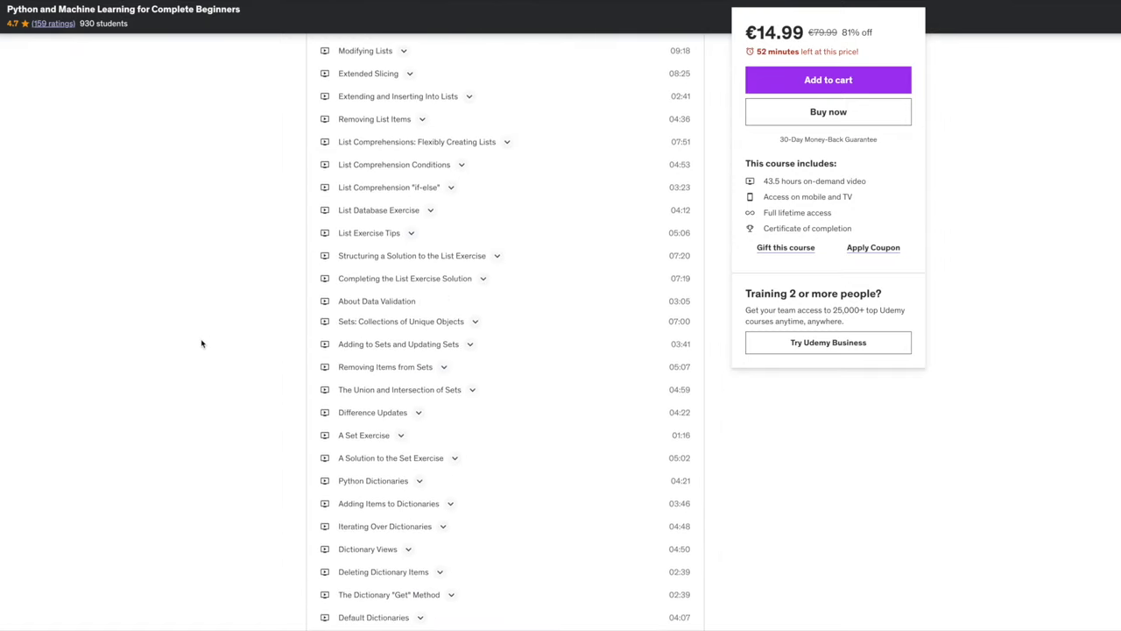
scroll(down, 3)
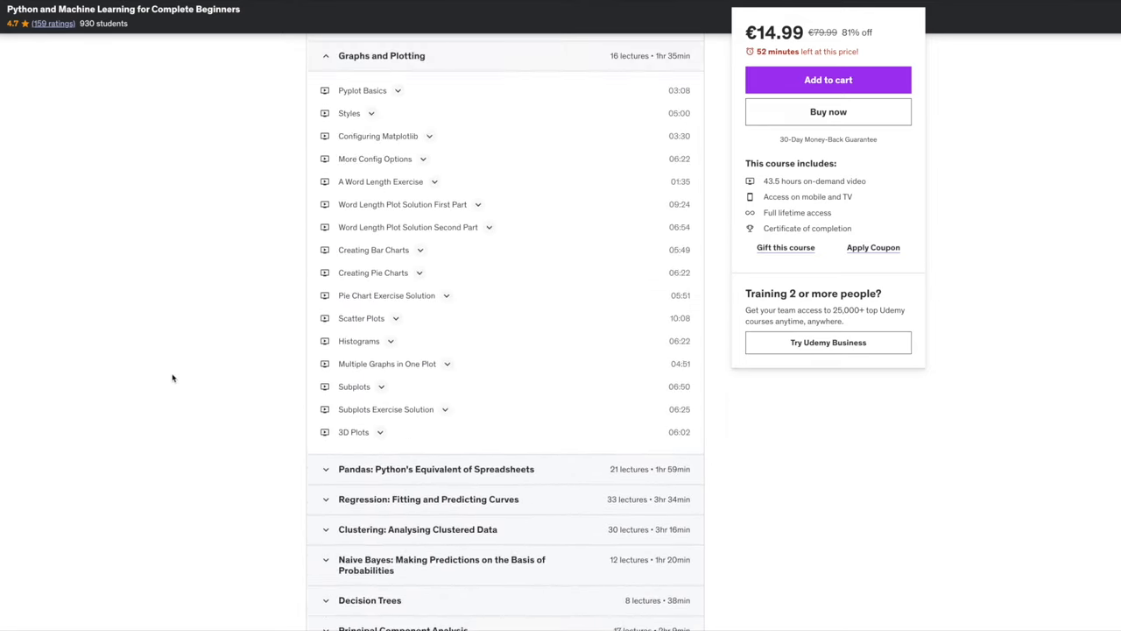
scroll(down, 3)
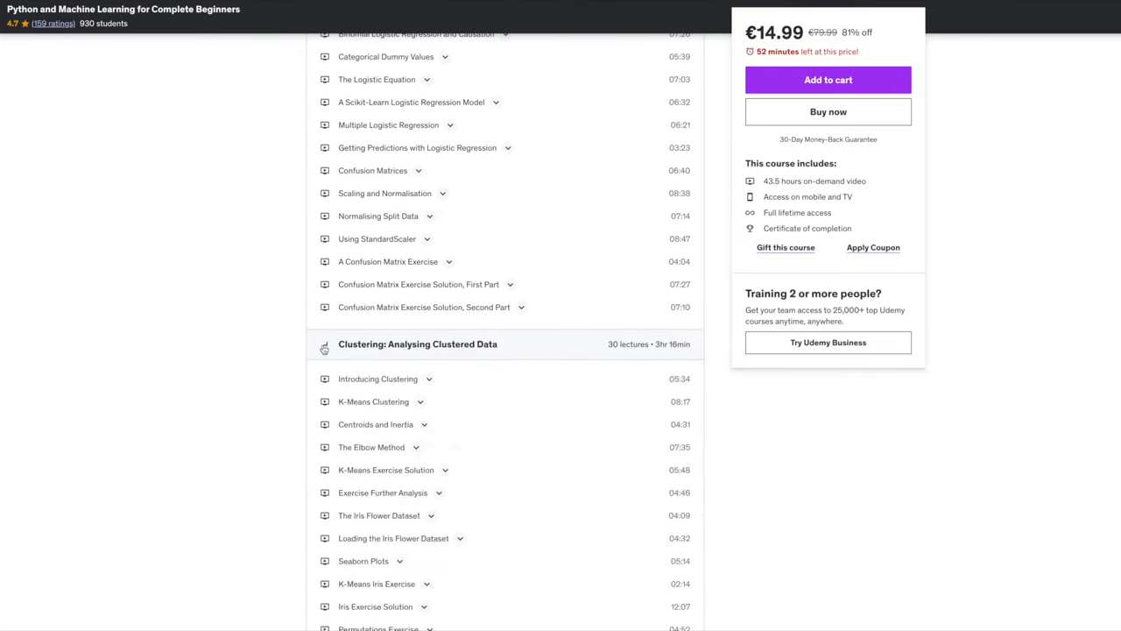
scroll(down, 3)
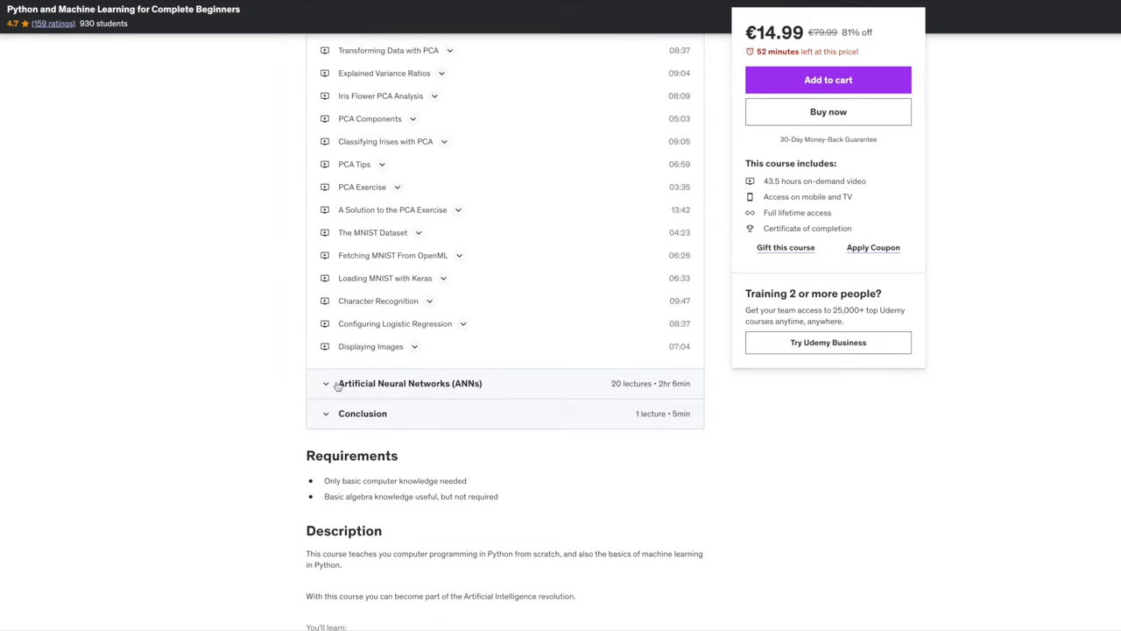
click(409, 383)
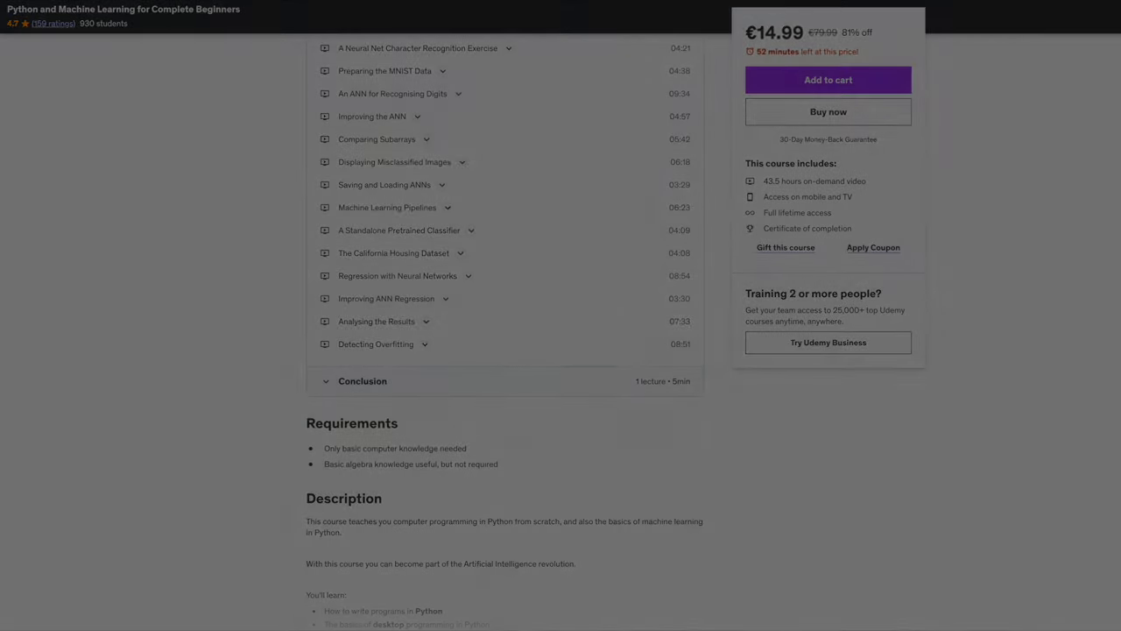